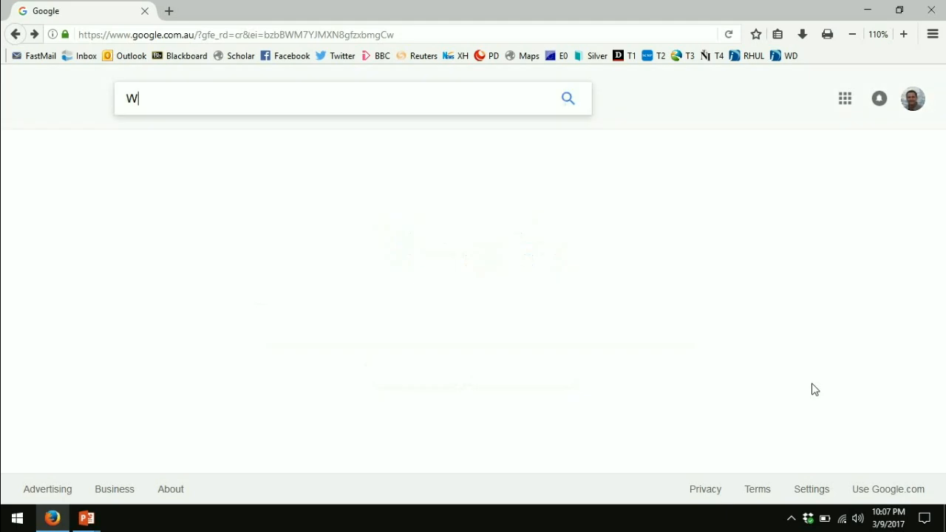
Step: Search Google for 'World Bank WDI data bank' and open the World Development Indicators result
{"action": "type", "text": "orld Bank WDI data b"}
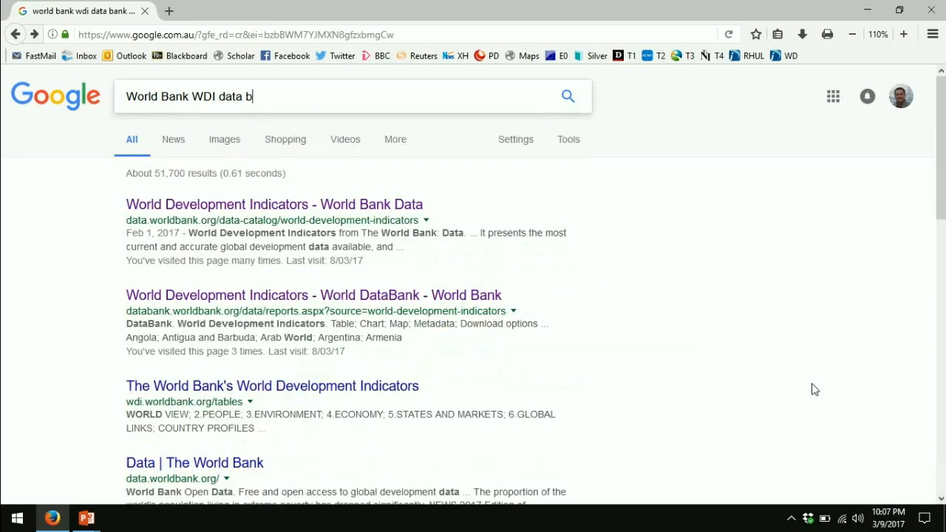
{"action": "type", "text": "ank"}
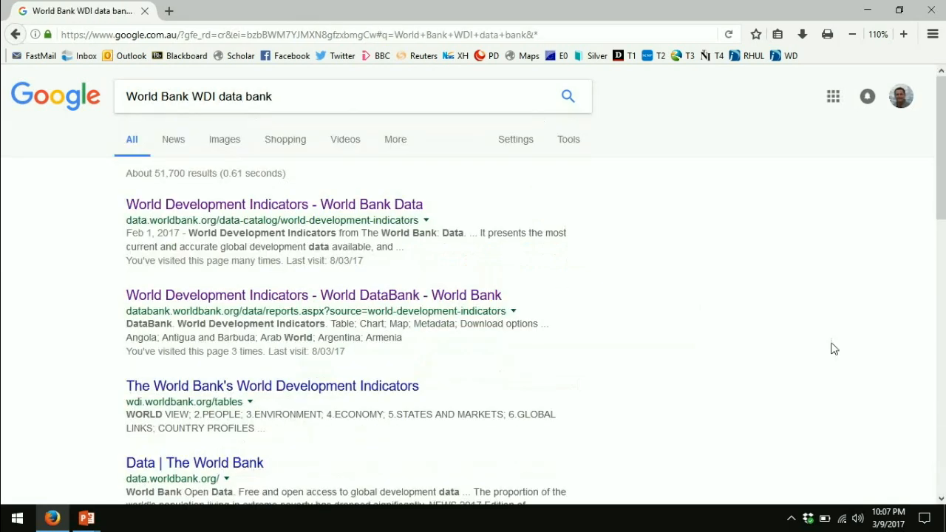
{"action": "left_click", "coordinate": [273, 204]}
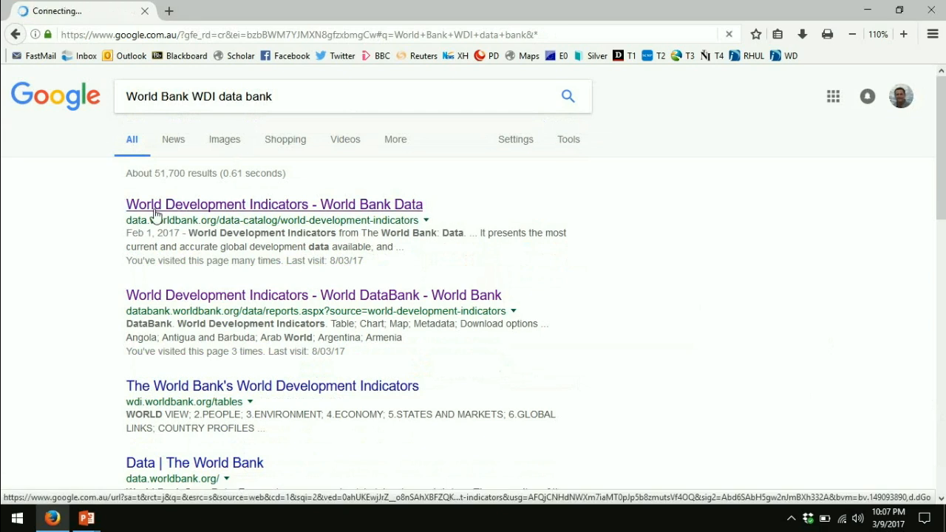
Step: Review the WDI catalog page's description and Excel/CSV download options
{"action": "left_click", "coordinate": [274, 204]}
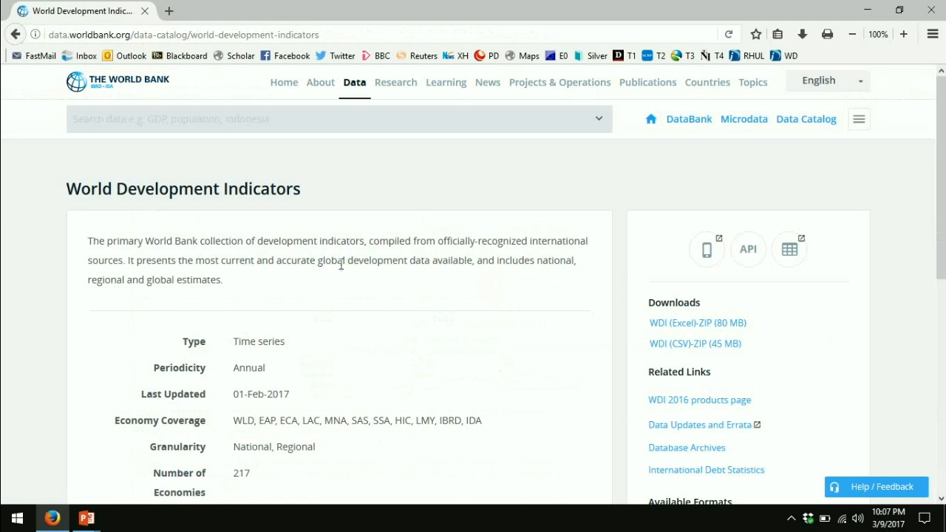
{"action": "mouse_move", "coordinate": [360, 257]}
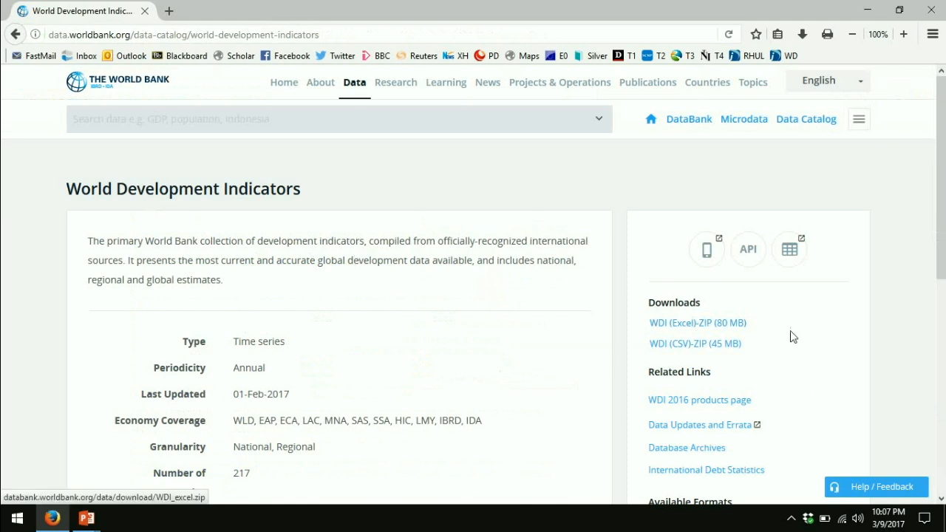
{"action": "mouse_move", "coordinate": [787, 335]}
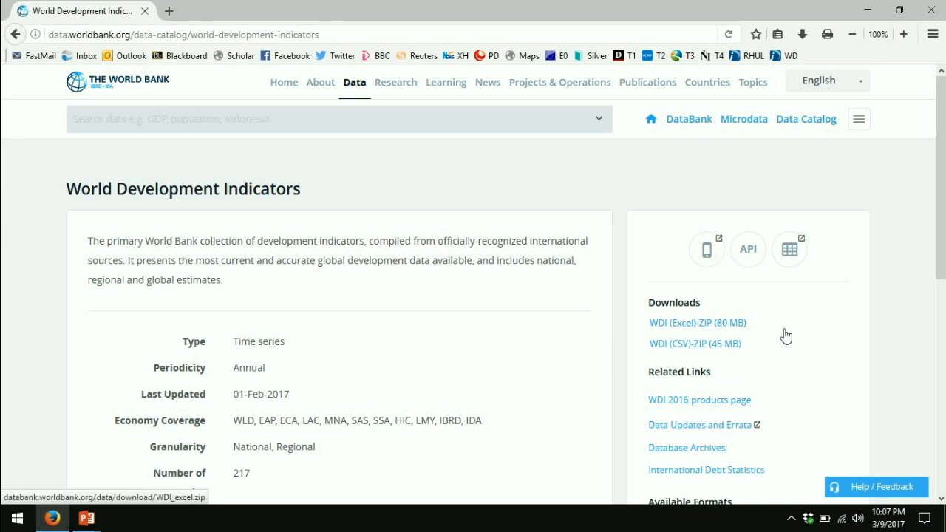
{"action": "mouse_move", "coordinate": [776, 332]}
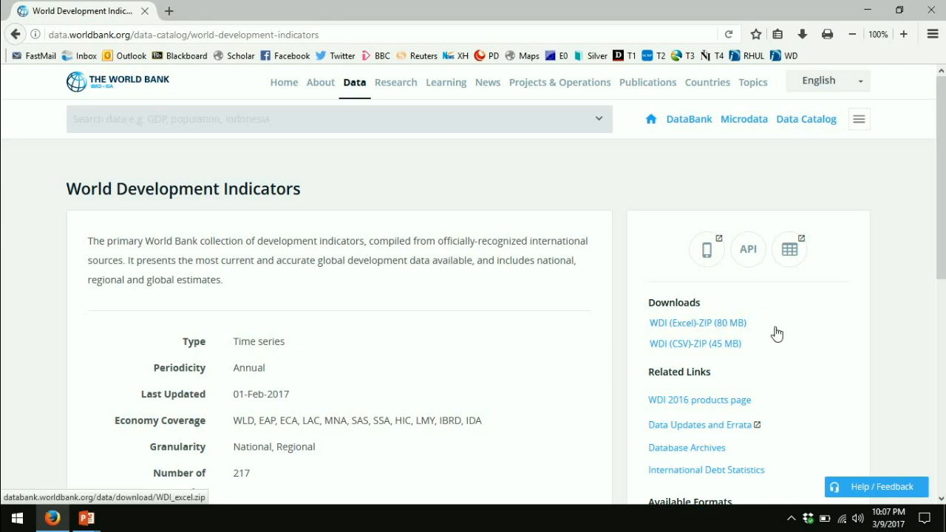
{"action": "mouse_move", "coordinate": [732, 327]}
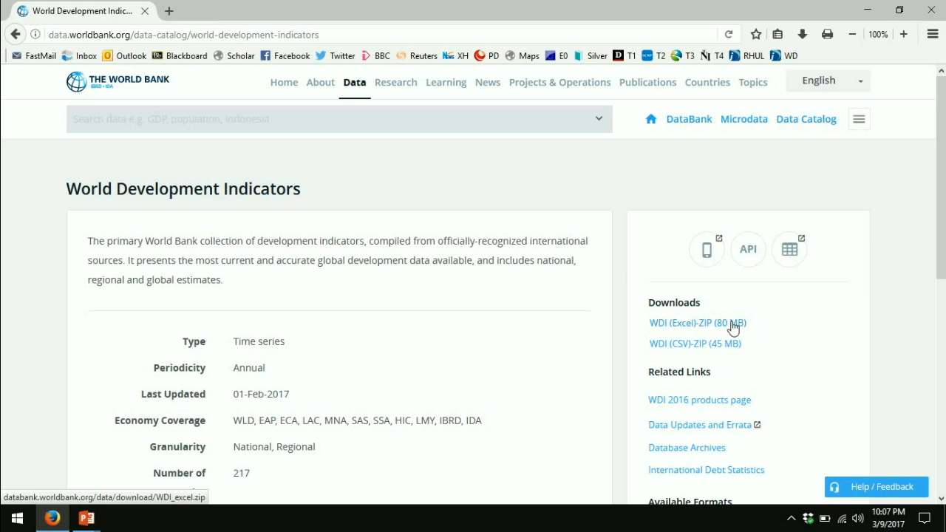
{"action": "mouse_move", "coordinate": [738, 352]}
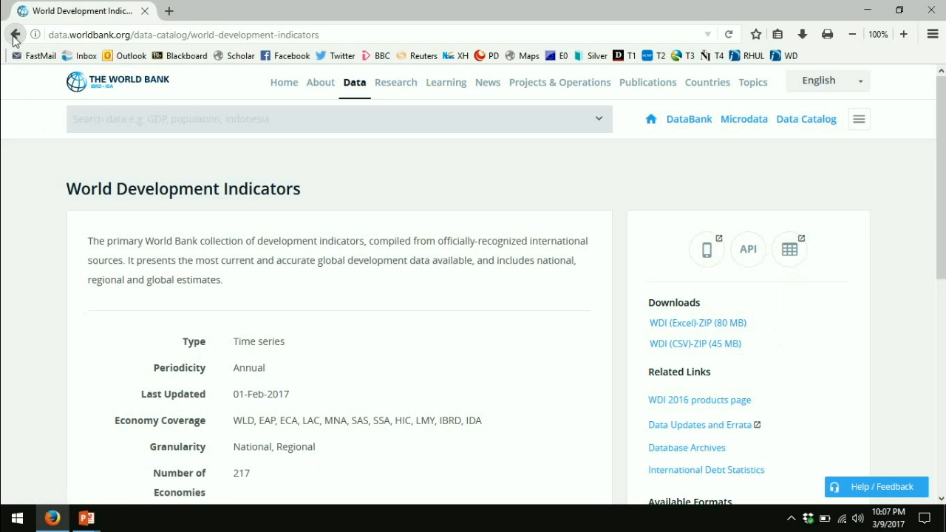
Step: Go back to the search results and open the World DataBank World Development Indicators link
{"action": "left_click", "coordinate": [16, 35]}
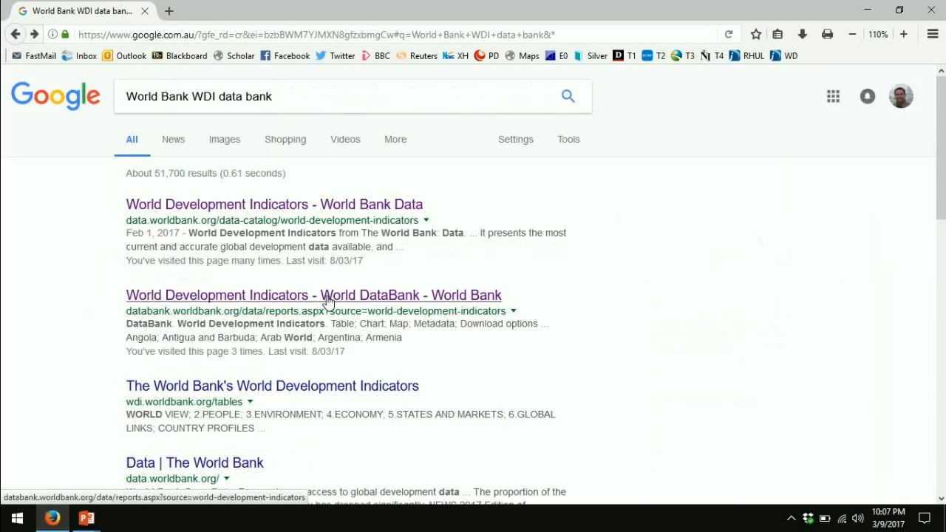
{"action": "left_click", "coordinate": [313, 295]}
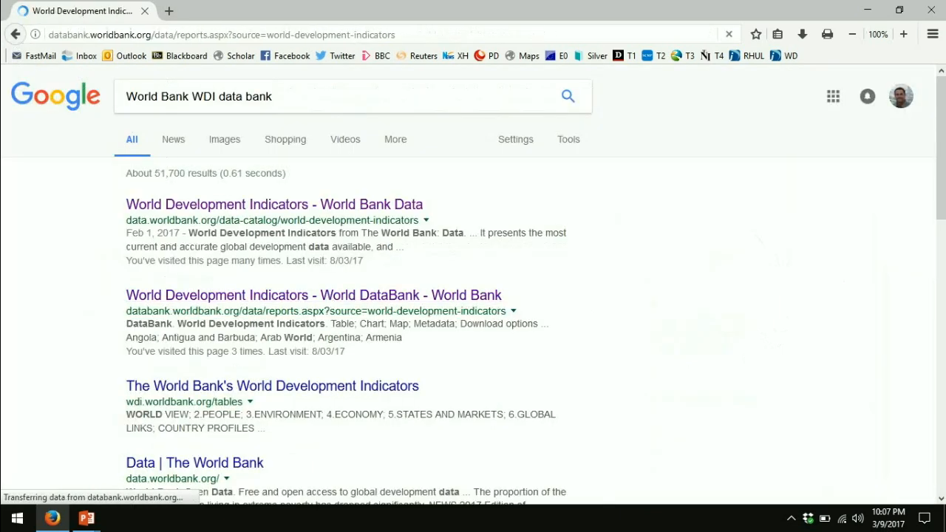
{"action": "left_click", "coordinate": [313, 295]}
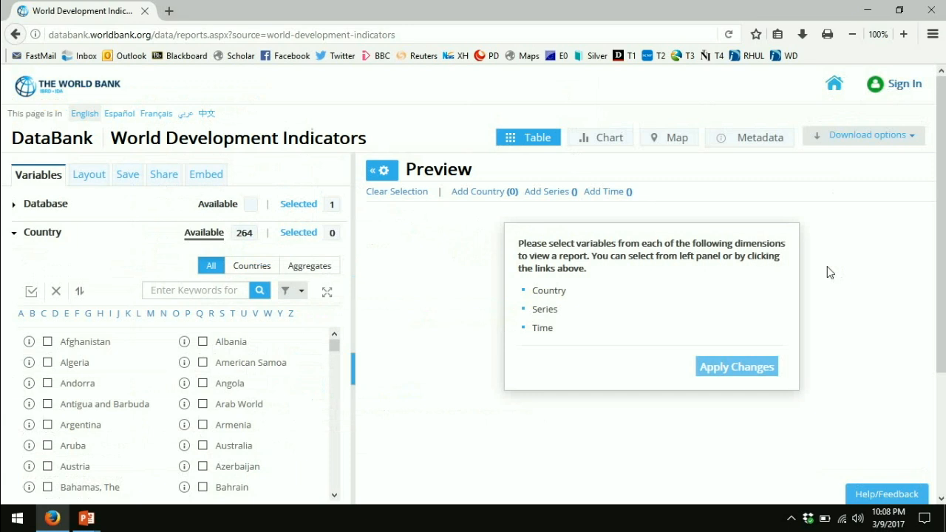
{"action": "mouse_move", "coordinate": [43, 216]}
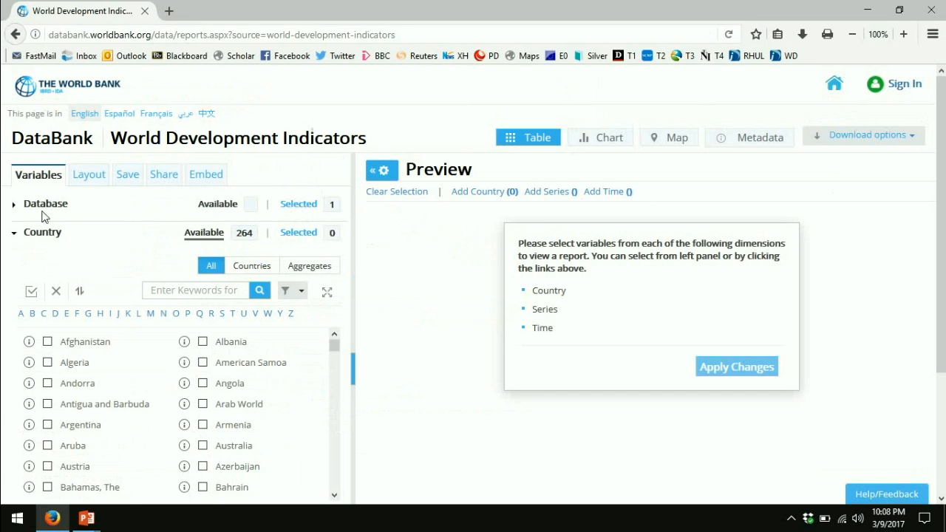
Step: Expand the Database list, scroll through the available databases, and collapse it
{"action": "left_click", "coordinate": [45, 203]}
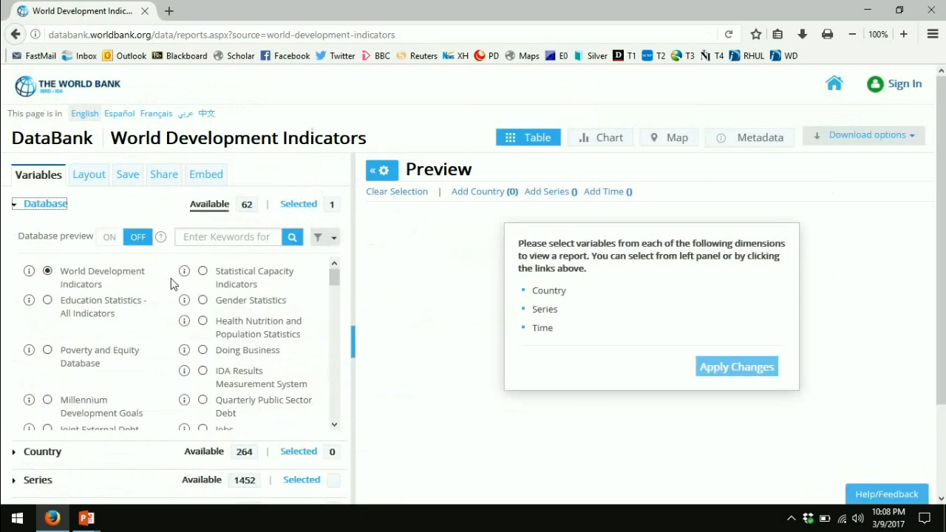
{"action": "scroll", "scroll_direction": "down", "scroll_amount": 3}
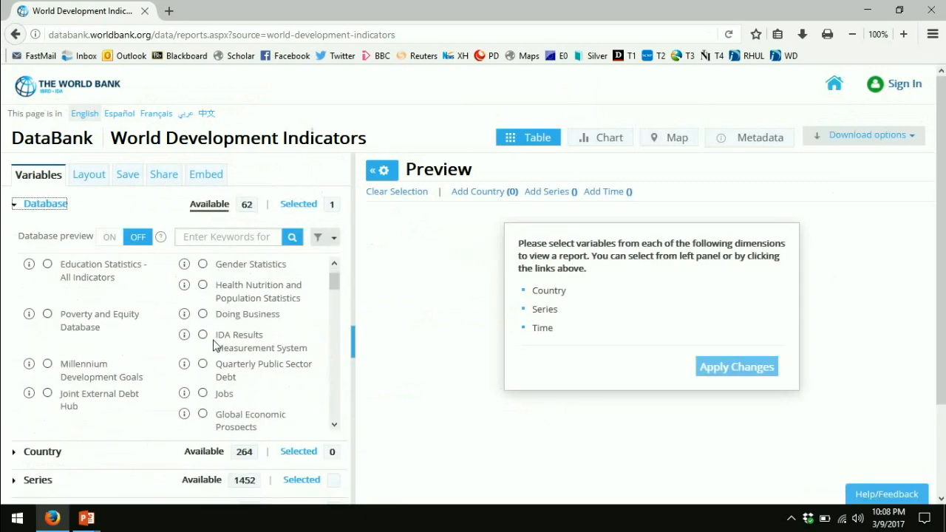
{"action": "scroll", "scroll_direction": "down", "scroll_amount": 3}
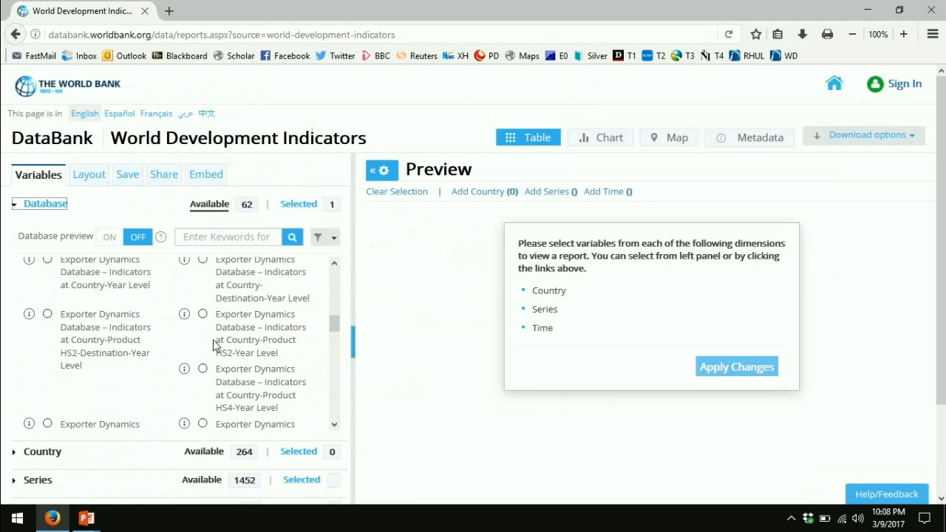
{"action": "scroll", "scroll_direction": "down", "scroll_amount": 3}
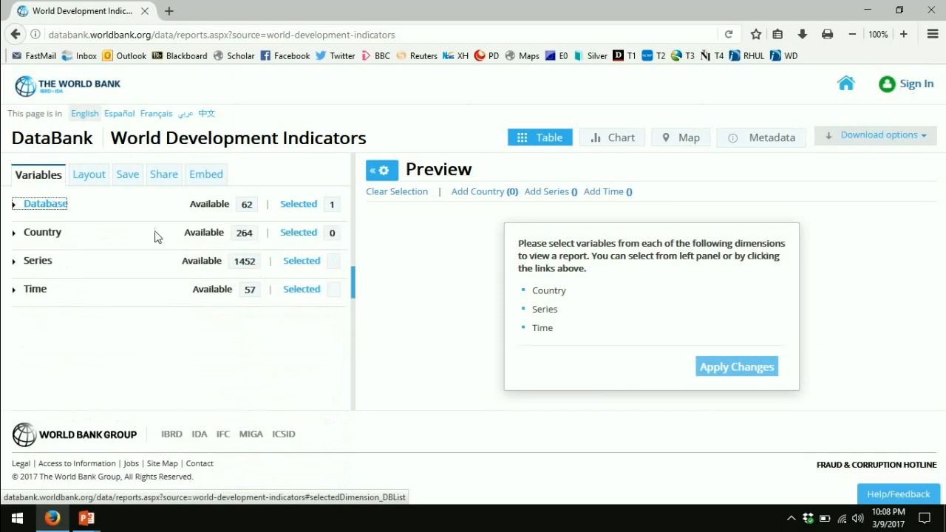
{"action": "mouse_move", "coordinate": [126, 131]}
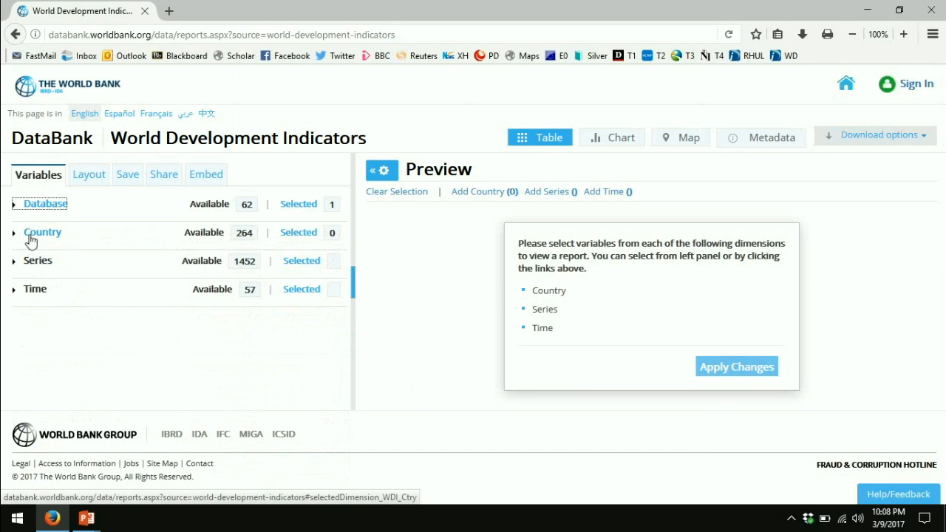
Step: Expand Country, compare the Aggregates filter, then list the 217 individual countries
{"action": "left_click", "coordinate": [42, 232]}
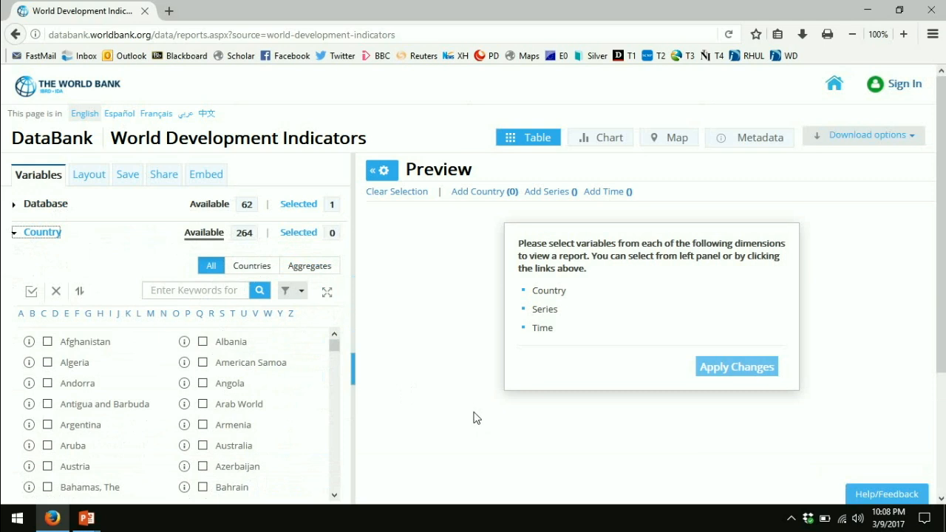
{"action": "mouse_move", "coordinate": [236, 405]}
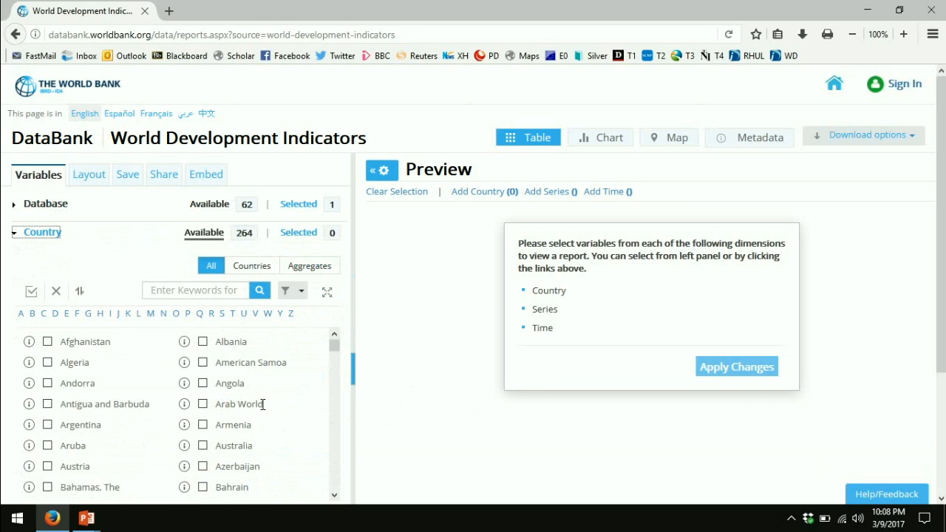
{"action": "mouse_move", "coordinate": [255, 407]}
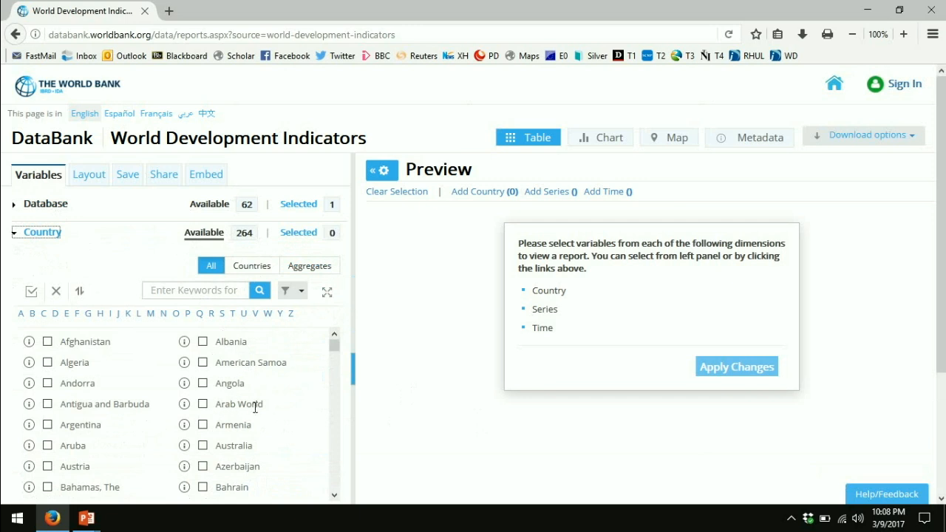
{"action": "mouse_move", "coordinate": [255, 274]}
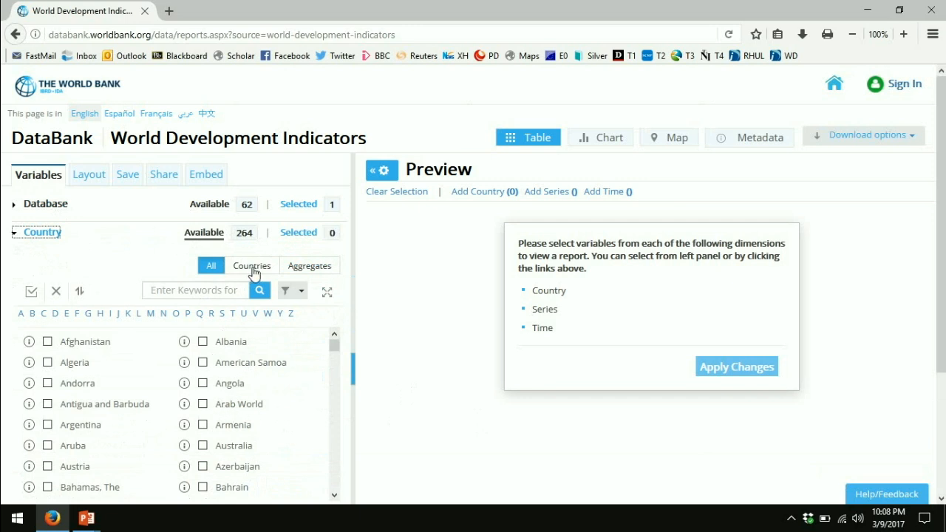
{"action": "left_click", "coordinate": [251, 265]}
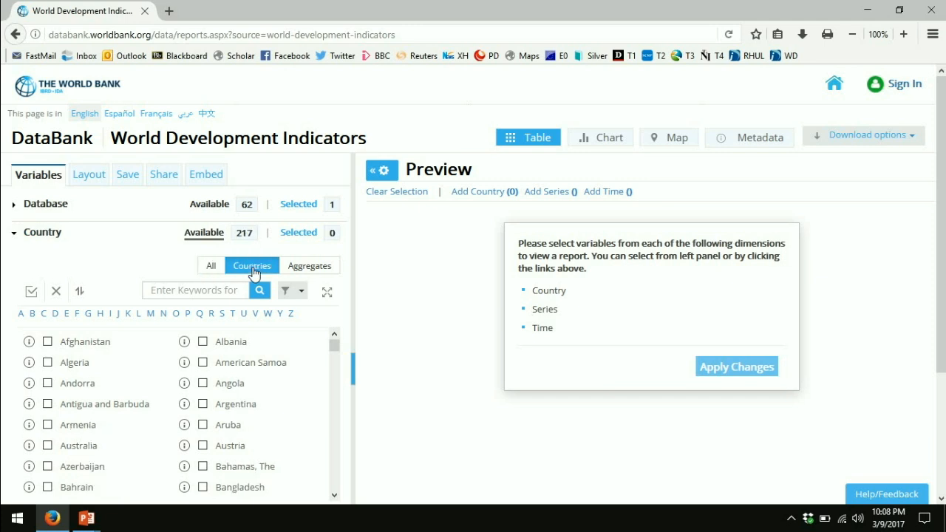
{"action": "left_click", "coordinate": [309, 266]}
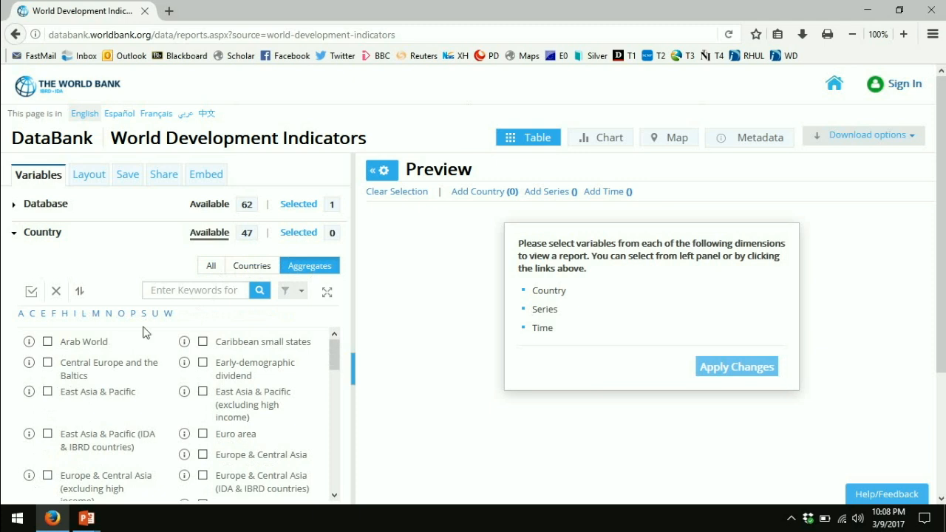
{"action": "mouse_move", "coordinate": [69, 344]}
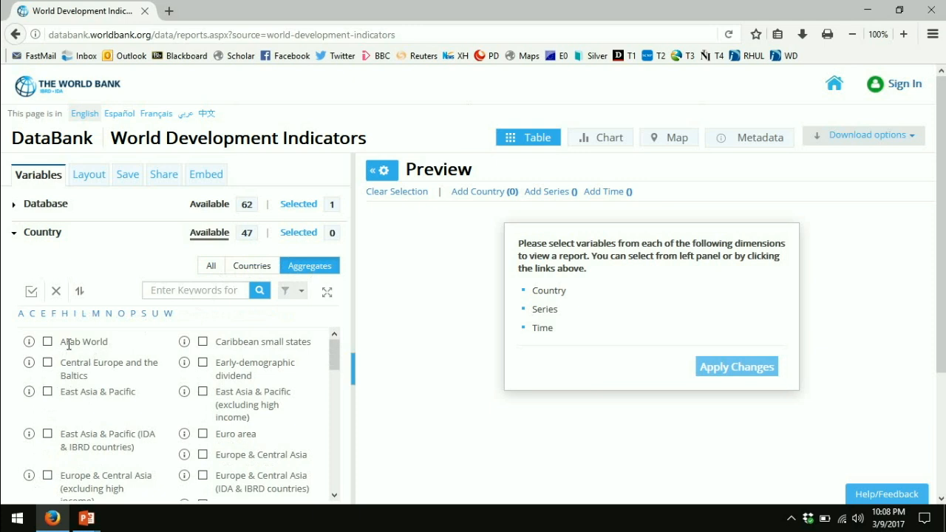
{"action": "mouse_move", "coordinate": [205, 429]}
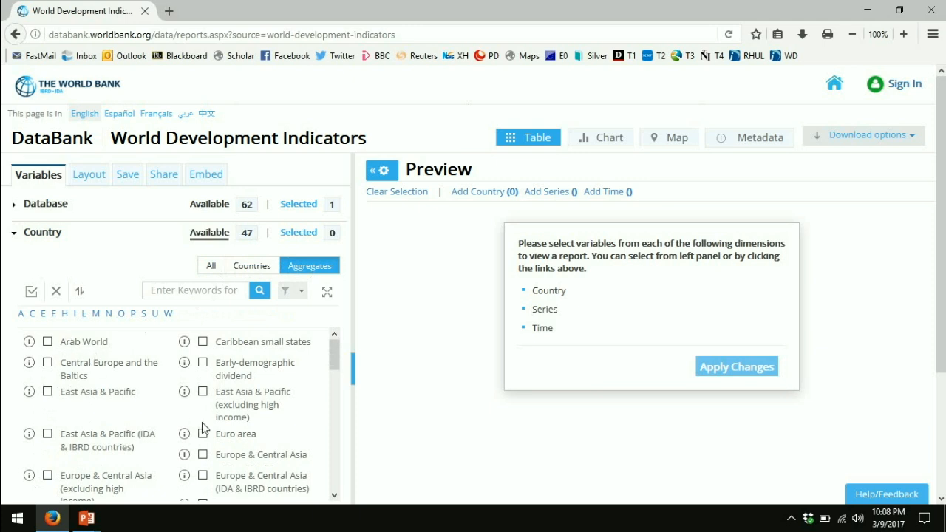
{"action": "scroll", "scroll_direction": "down", "scroll_amount": 3}
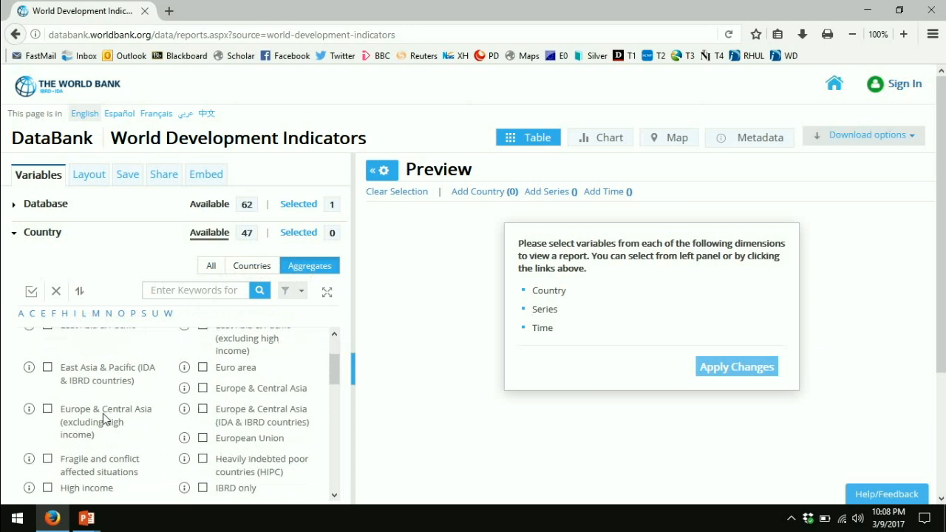
{"action": "scroll", "scroll_direction": "down", "scroll_amount": 3}
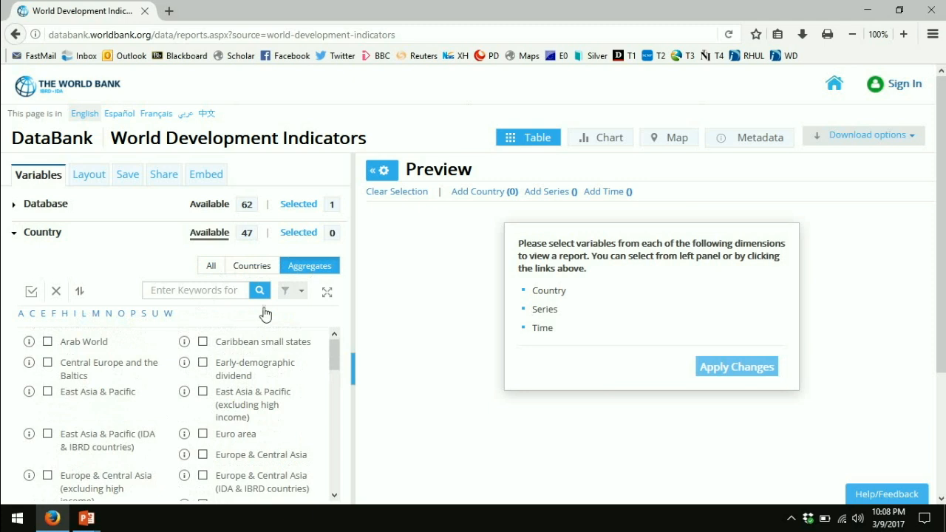
{"action": "left_click", "coordinate": [252, 266]}
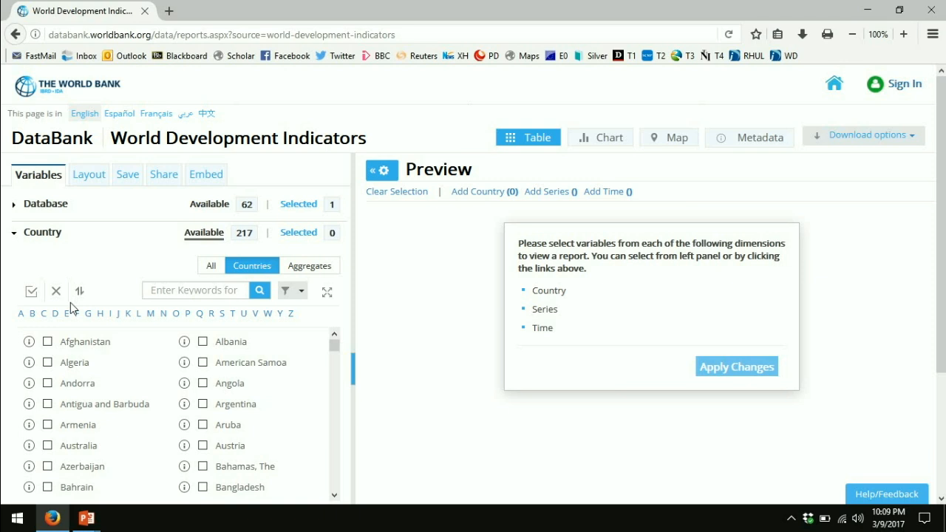
Step: Clear the blanket country selection and tick India along with other countries
{"action": "left_click", "coordinate": [31, 290]}
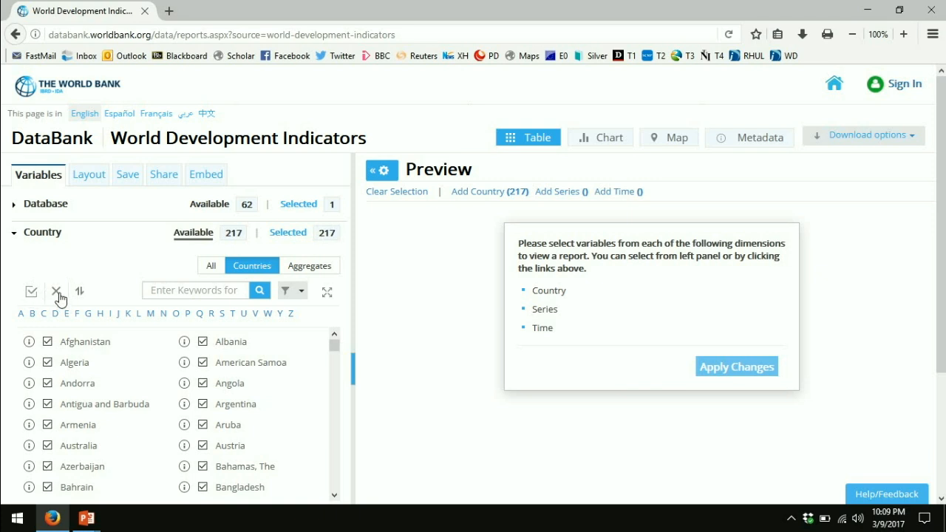
{"action": "left_click", "coordinate": [56, 291]}
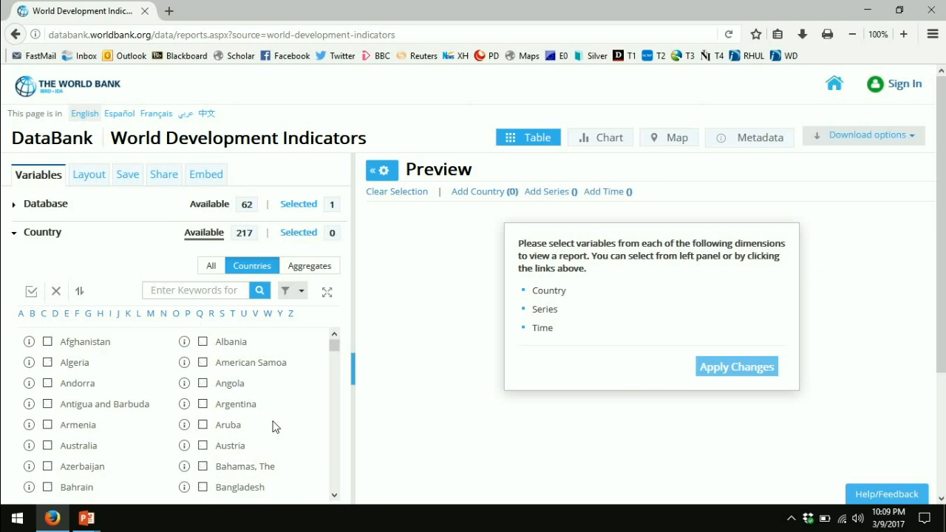
{"action": "scroll", "scroll_direction": "down", "scroll_amount": 3}
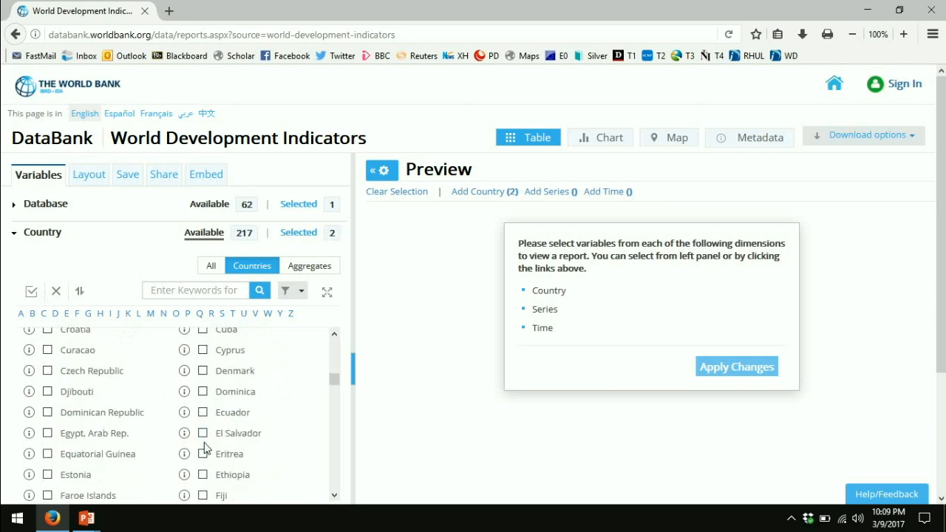
{"action": "scroll", "scroll_direction": "down", "scroll_amount": 3}
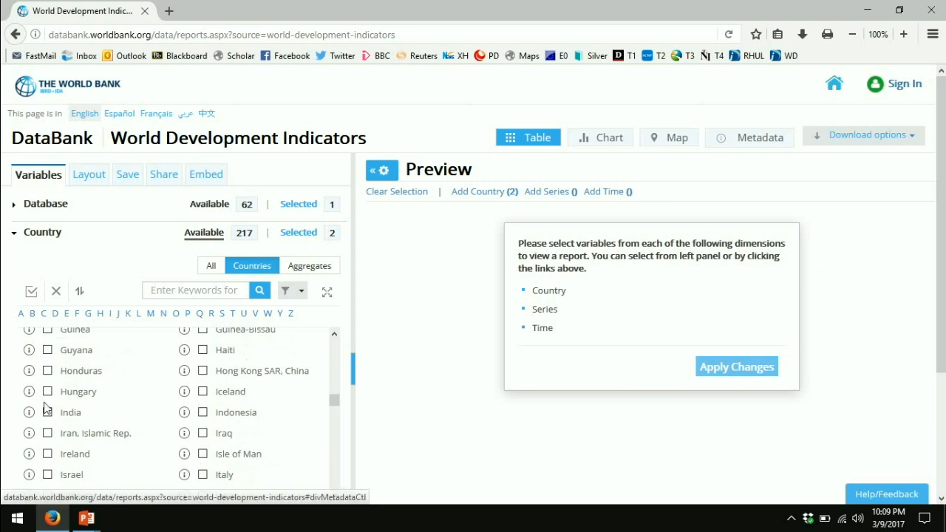
{"action": "left_click", "coordinate": [47, 412]}
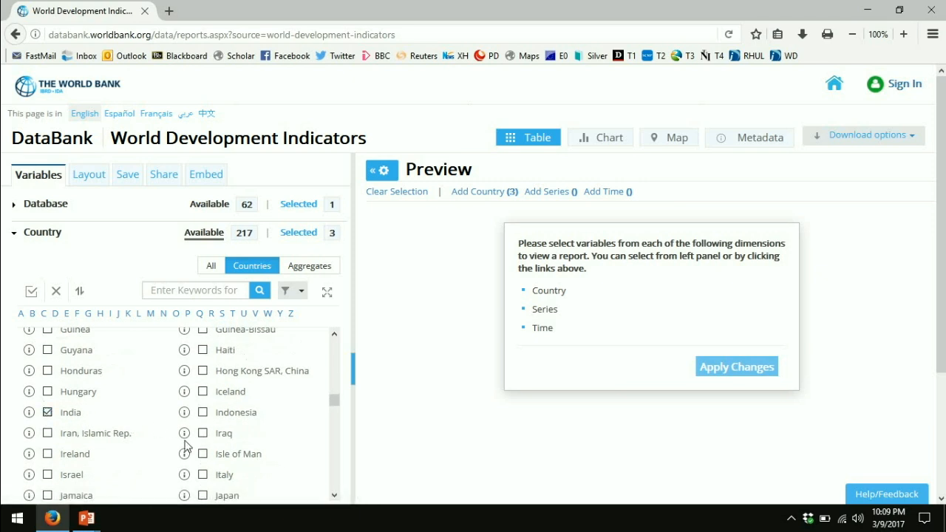
{"action": "scroll", "scroll_direction": "down", "scroll_amount": 3}
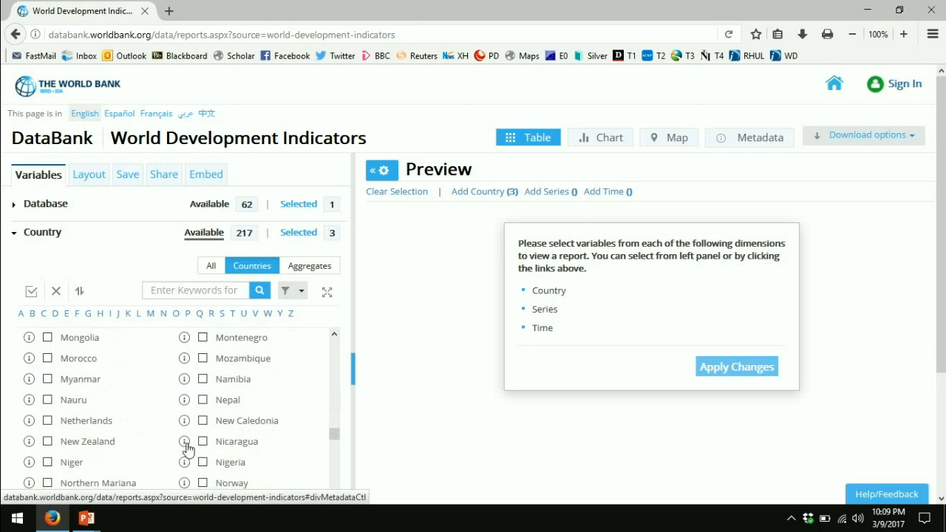
{"action": "scroll", "scroll_direction": "down", "scroll_amount": 3}
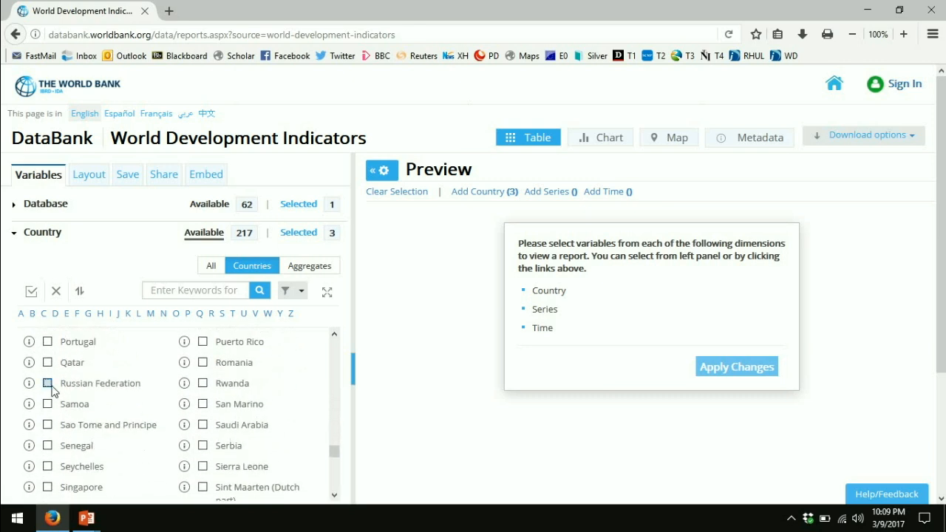
Step: Add Russian Federation and a fifth country to the selection
{"action": "left_click", "coordinate": [47, 382]}
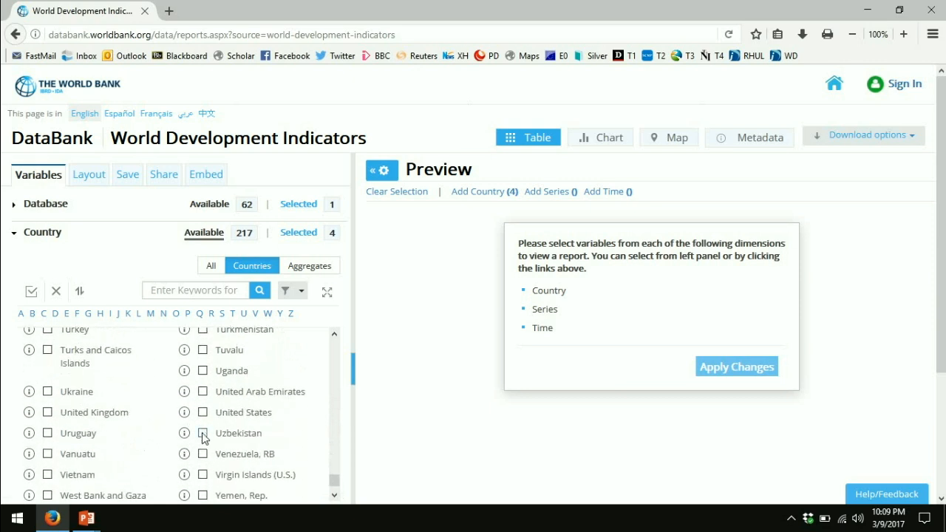
{"action": "left_click", "coordinate": [203, 412]}
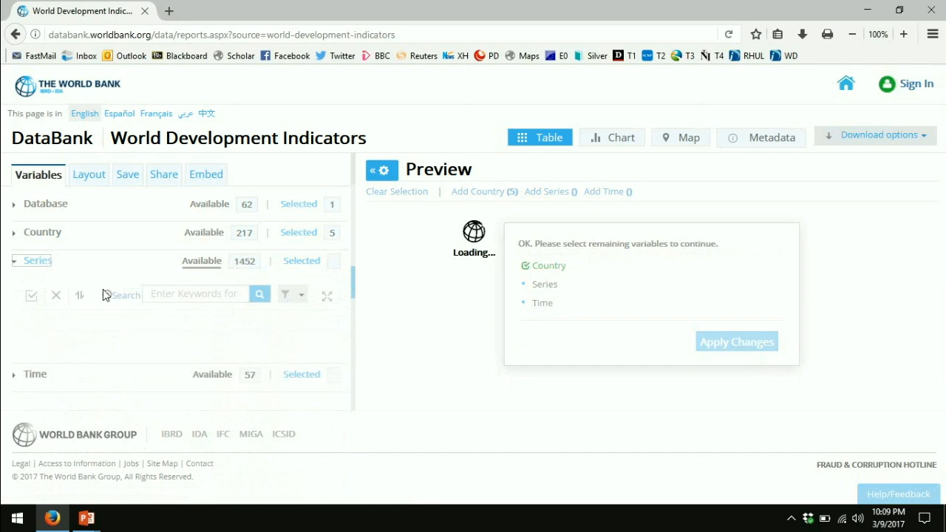
{"action": "mouse_move", "coordinate": [235, 338]}
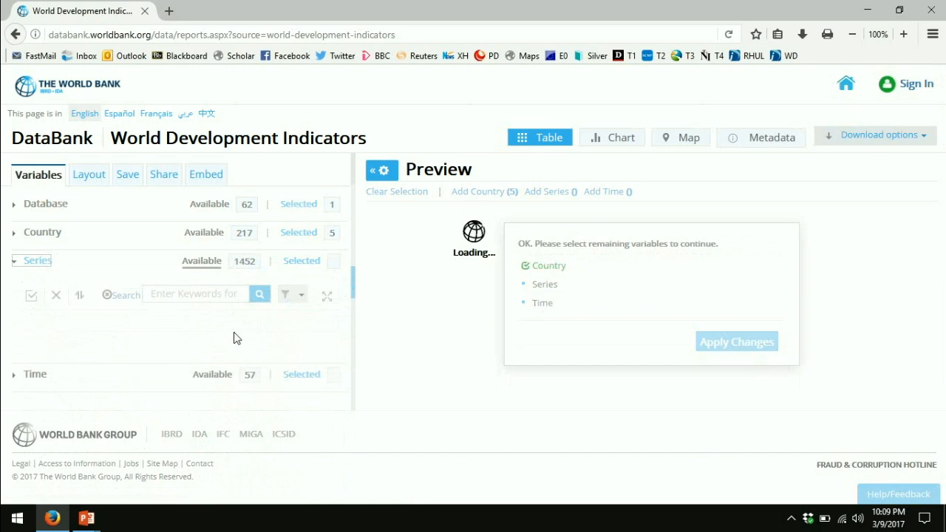
{"action": "mouse_move", "coordinate": [191, 302]}
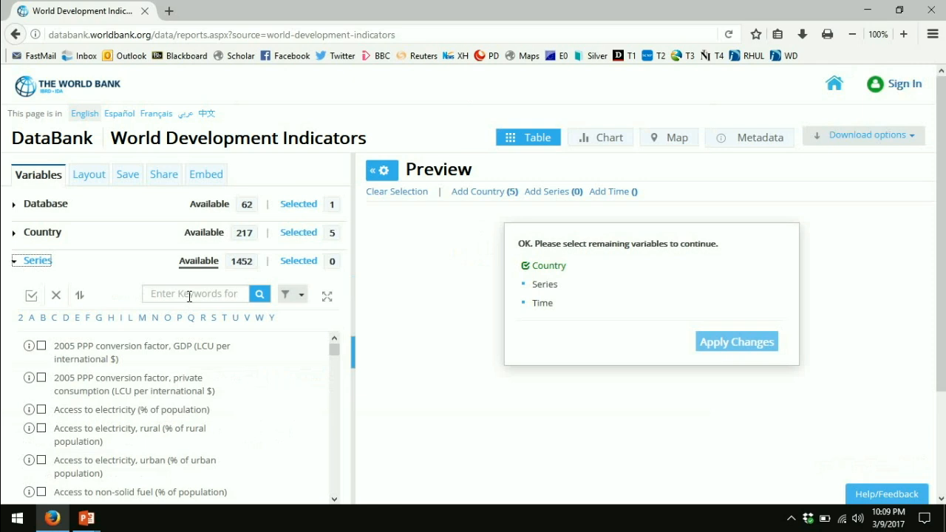
{"action": "mouse_move", "coordinate": [33, 296]}
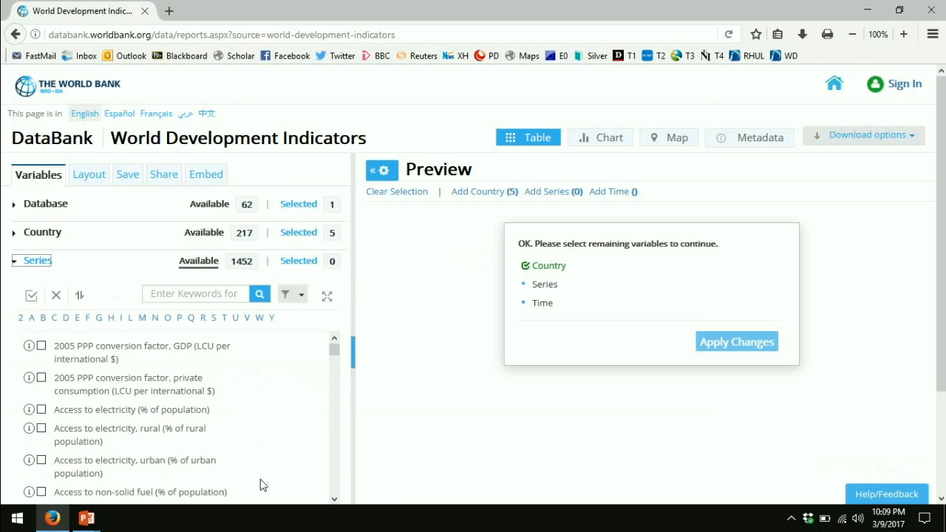
{"action": "mouse_move", "coordinate": [136, 372]}
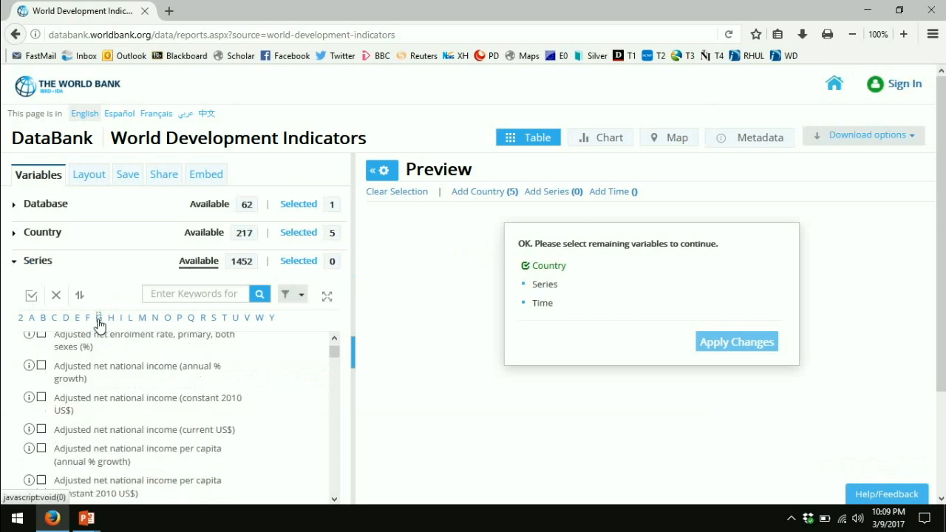
Step: Tick GDP per capita (current US$) and GDP per capita, PPP (current international $) under G
{"action": "left_click", "coordinate": [98, 317]}
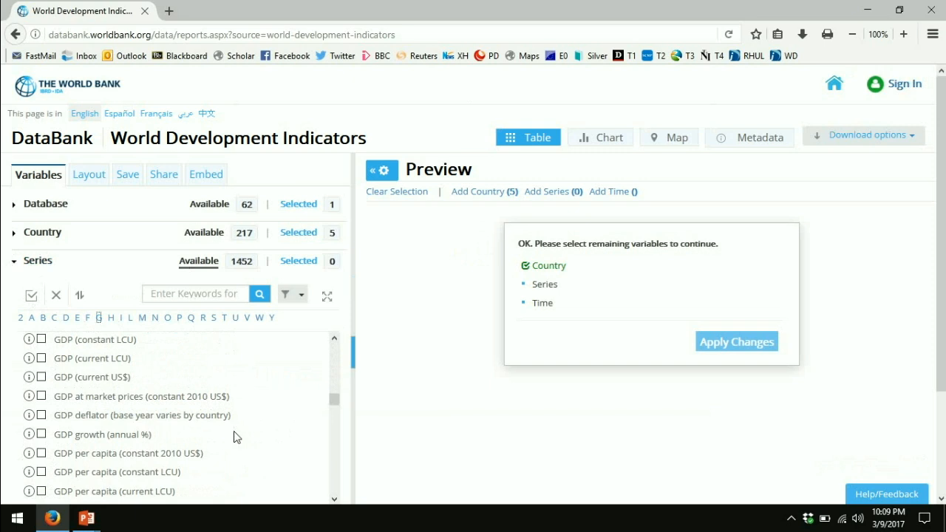
{"action": "scroll", "scroll_direction": "down", "scroll_amount": 3}
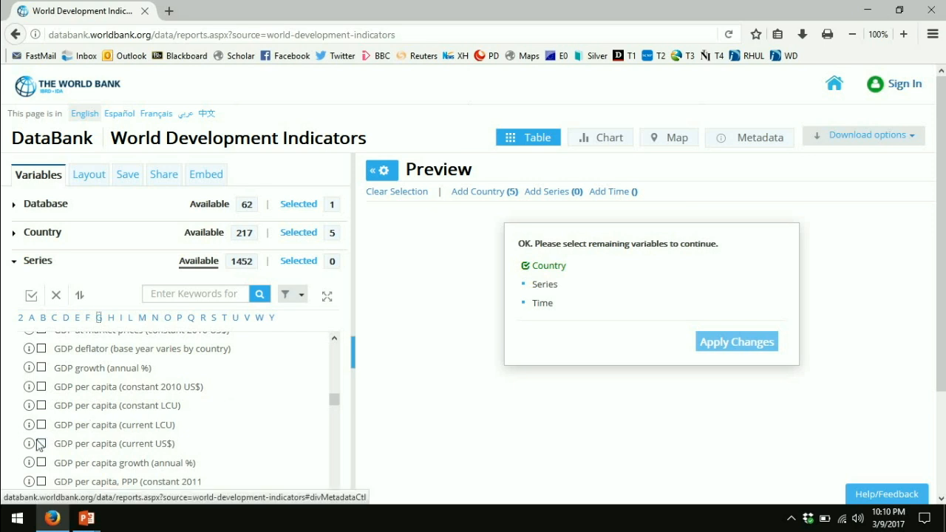
{"action": "left_click", "coordinate": [40, 443]}
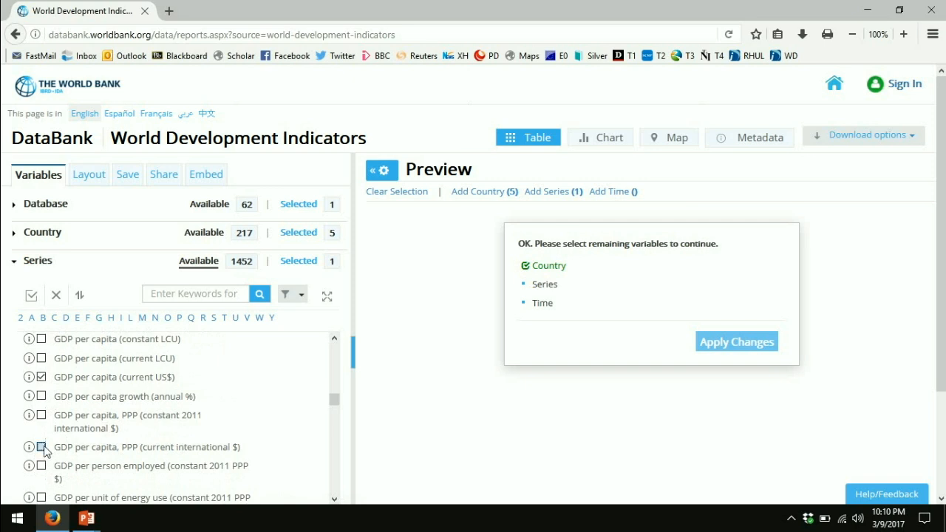
{"action": "left_click", "coordinate": [42, 447]}
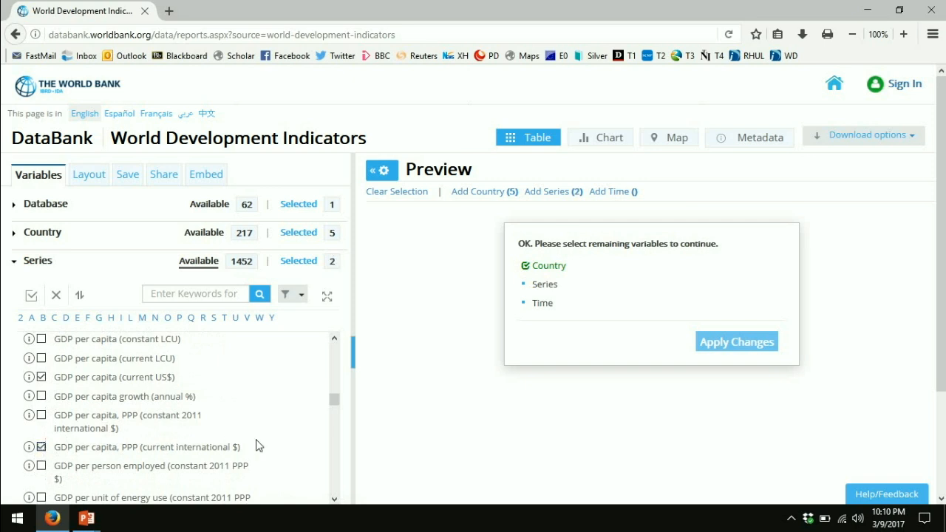
{"action": "mouse_move", "coordinate": [235, 397]}
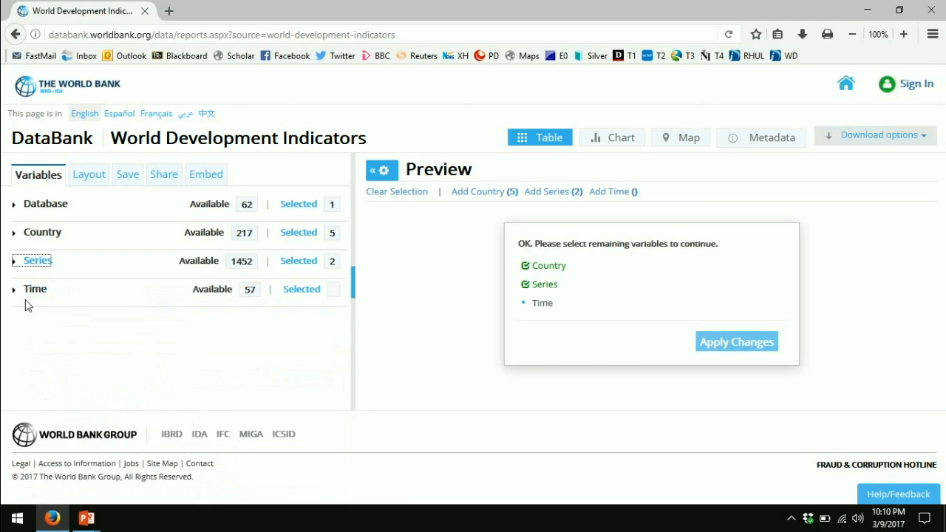
Step: Expand Time and select the 10 most recent years, 2007–2016
{"action": "left_click", "coordinate": [35, 289]}
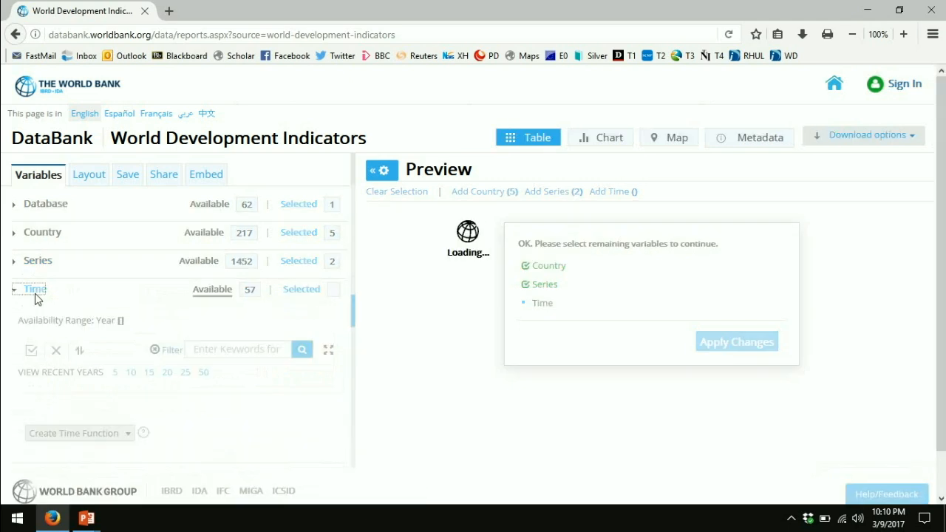
{"action": "left_click", "coordinate": [35, 288]}
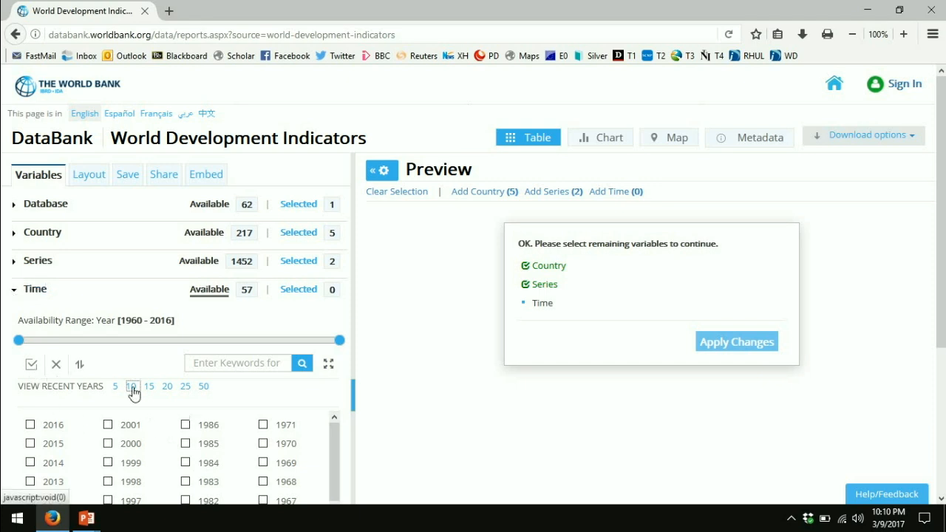
{"action": "left_click", "coordinate": [132, 386]}
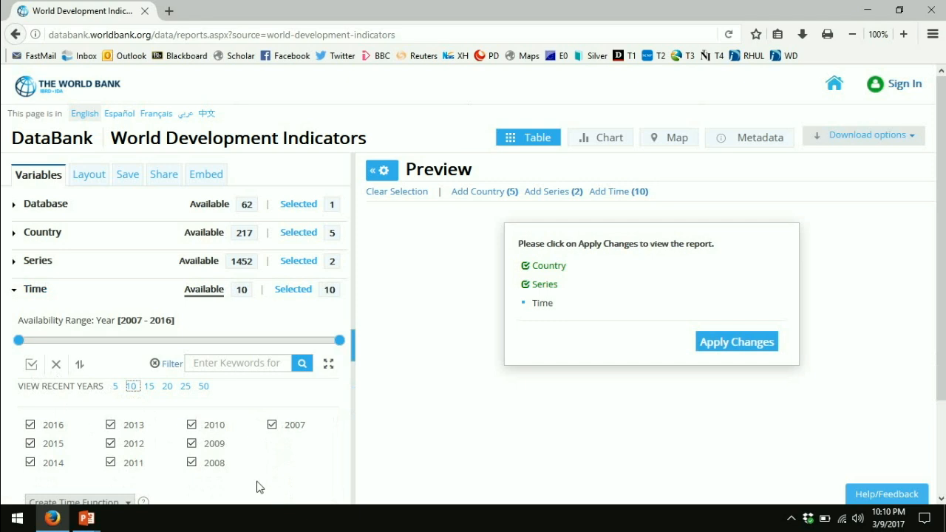
{"action": "mouse_move", "coordinate": [104, 455]}
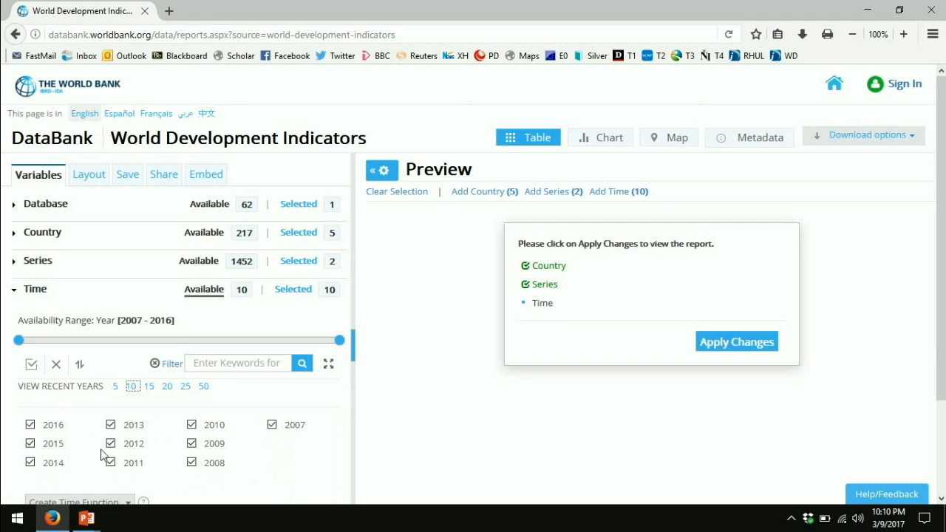
{"action": "mouse_move", "coordinate": [324, 467]}
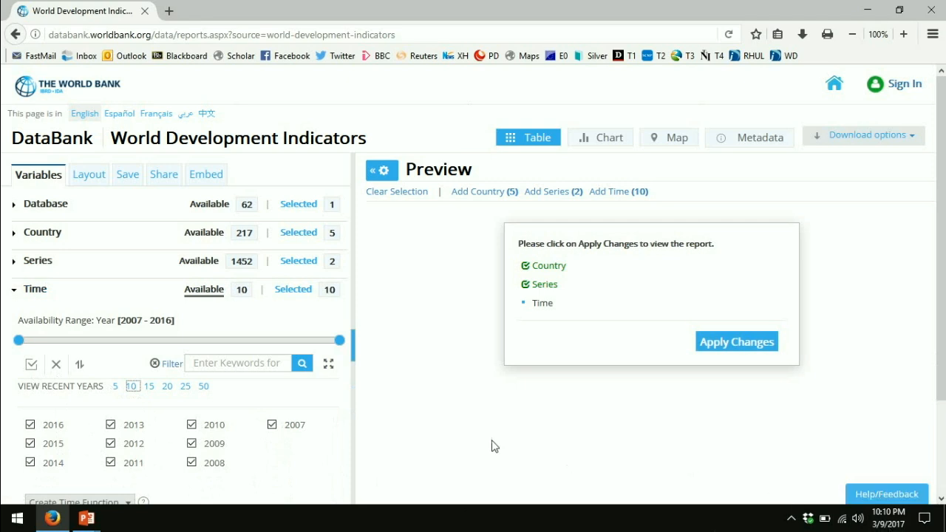
{"action": "mouse_move", "coordinate": [470, 430]}
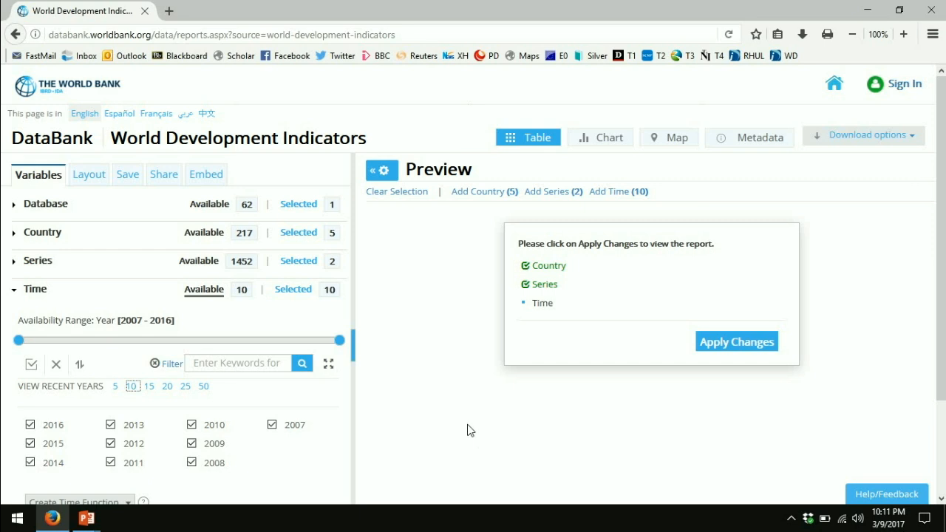
{"action": "mouse_move", "coordinate": [57, 423]}
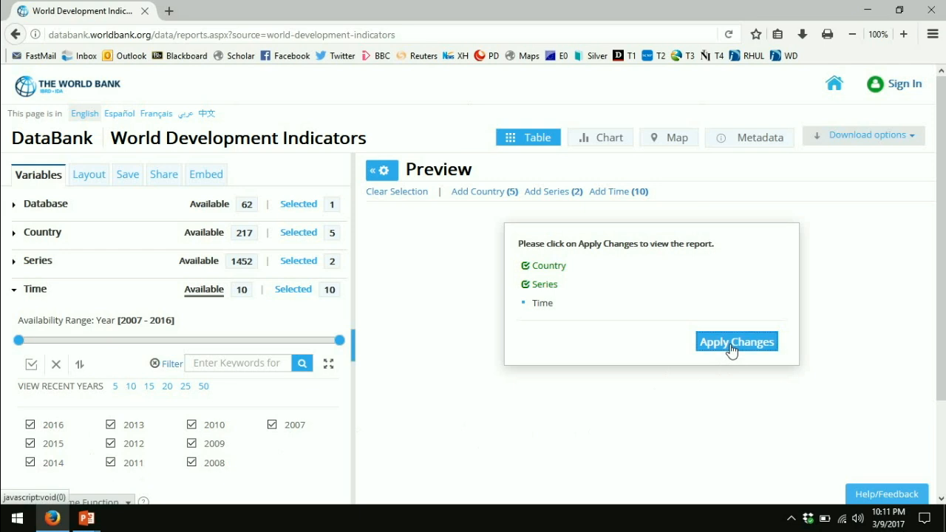
{"action": "left_click", "coordinate": [736, 341]}
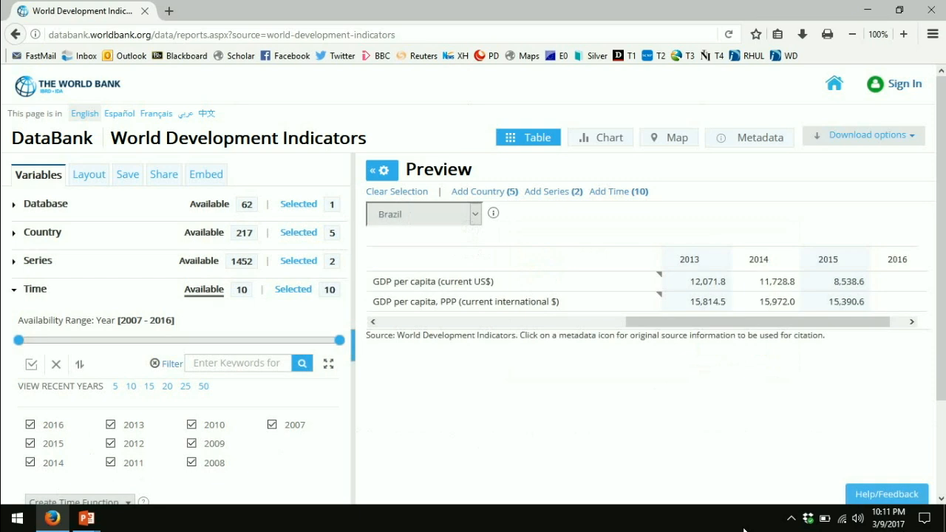
{"action": "mouse_move", "coordinate": [442, 215]}
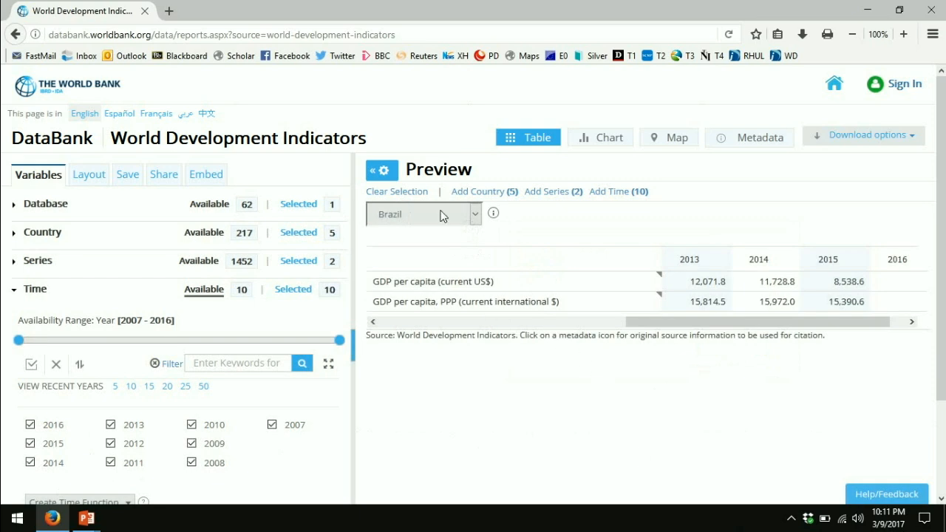
{"action": "left_click", "coordinate": [474, 214]}
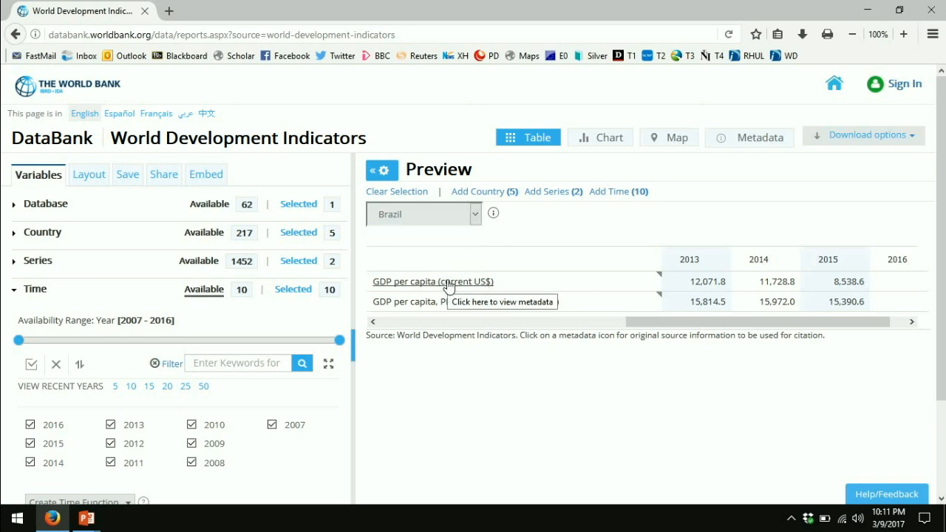
{"action": "mouse_move", "coordinate": [741, 288]}
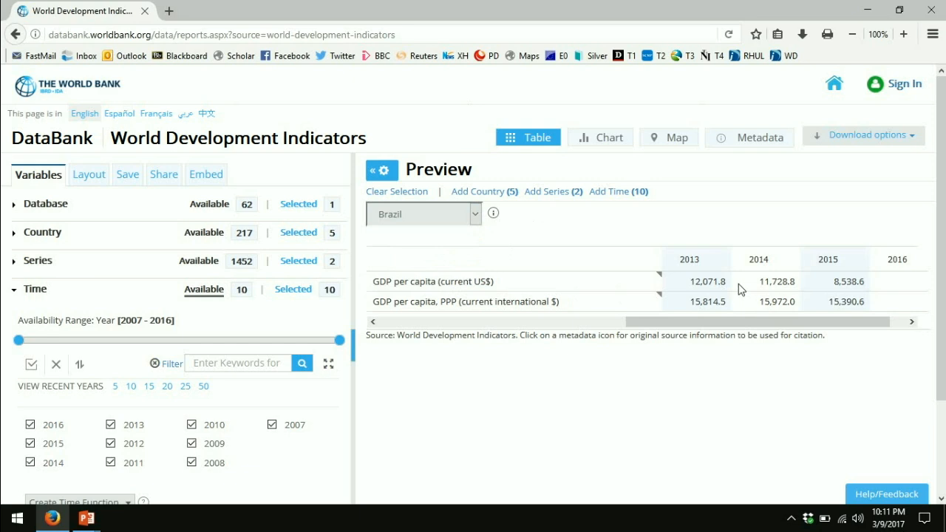
{"action": "mouse_move", "coordinate": [776, 274]}
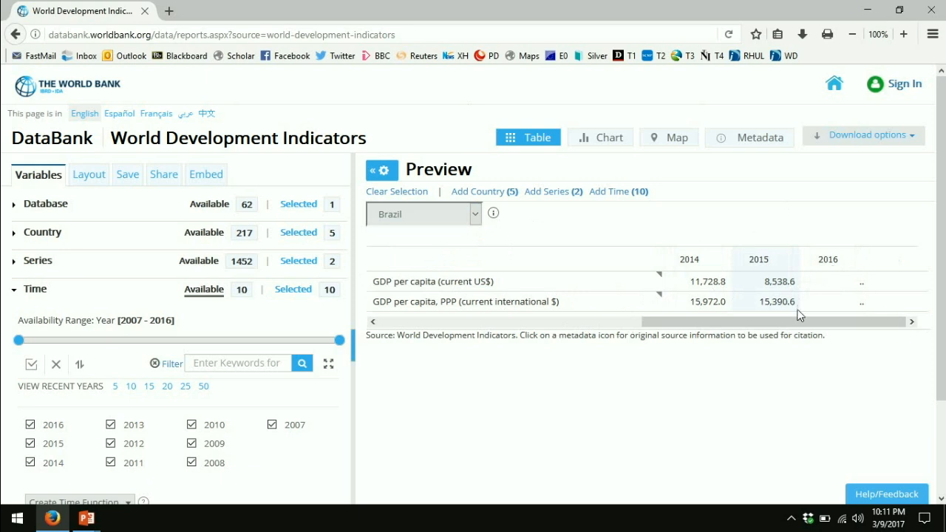
{"action": "mouse_move", "coordinate": [716, 282]}
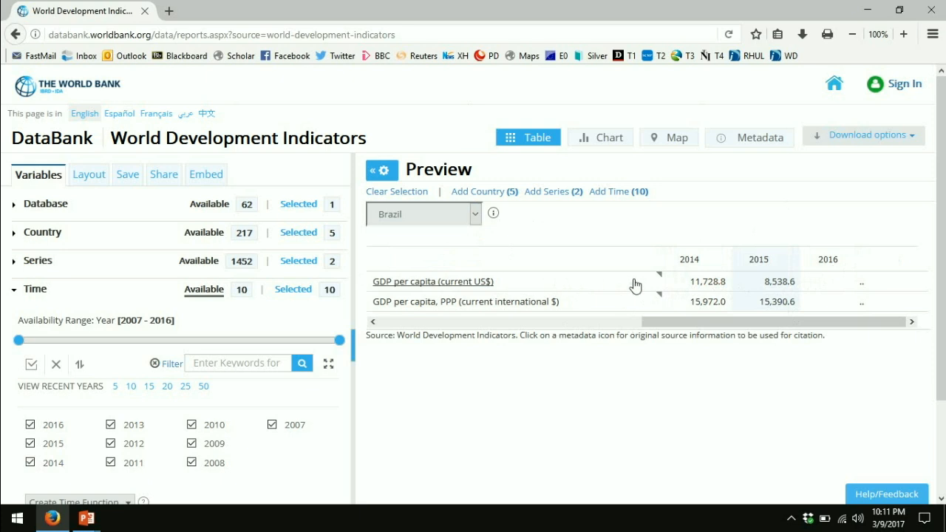
{"action": "mouse_move", "coordinate": [761, 285]}
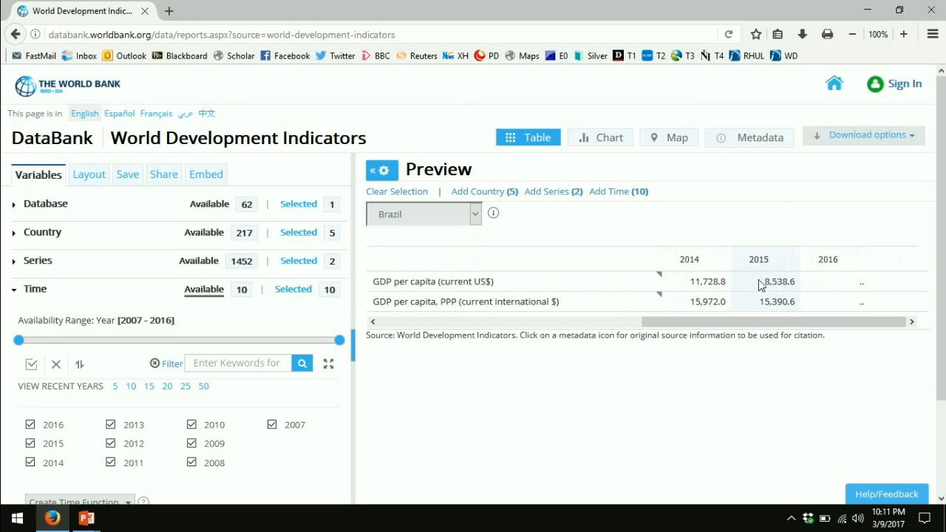
{"action": "mouse_move", "coordinate": [811, 395]}
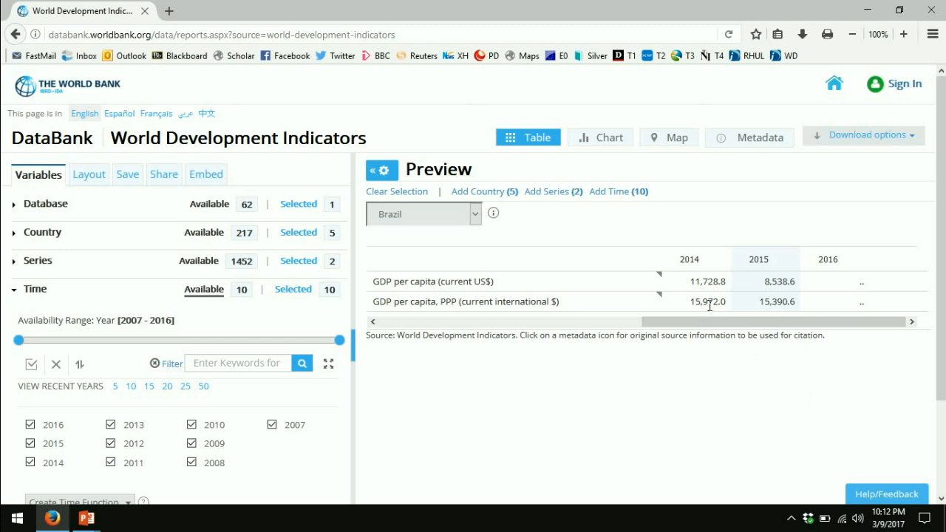
{"action": "mouse_move", "coordinate": [786, 385]}
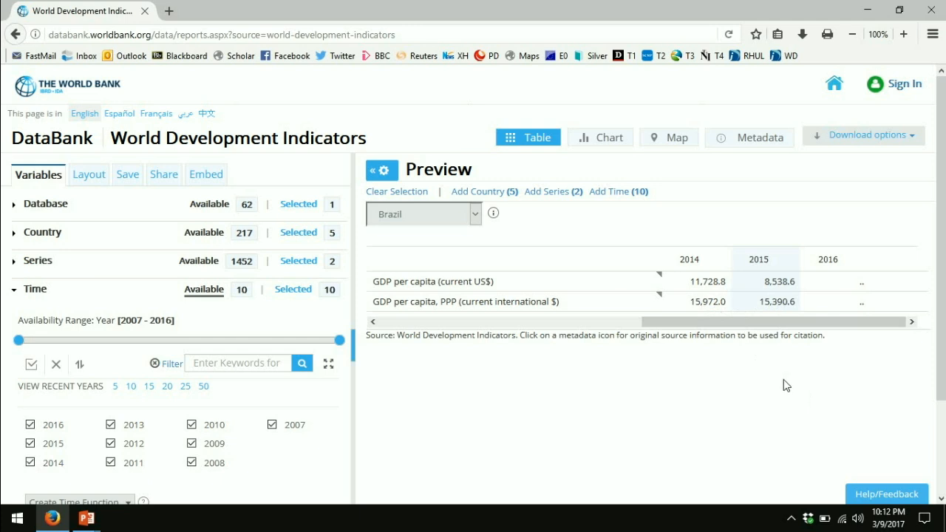
Step: Switch the preview table's country dropdown from Brazil to Russian Federation
{"action": "left_click", "coordinate": [473, 213]}
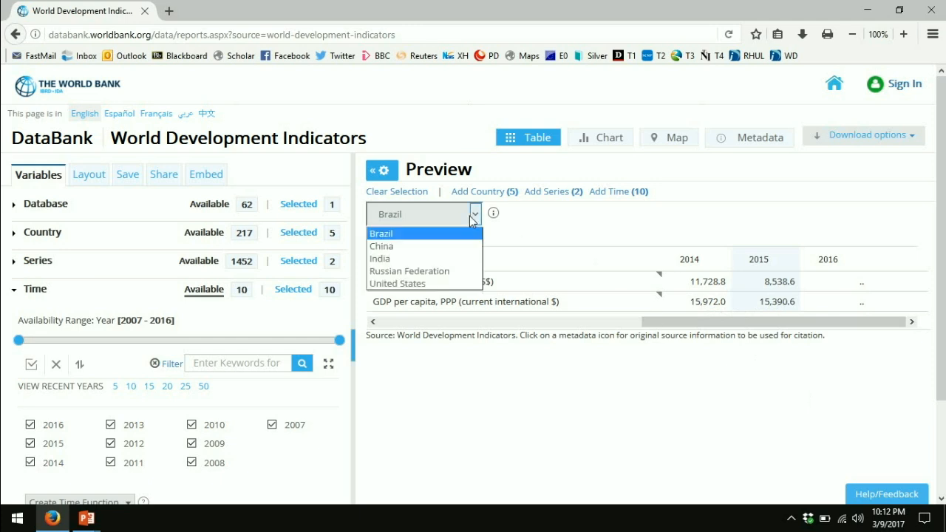
{"action": "left_click", "coordinate": [409, 270]}
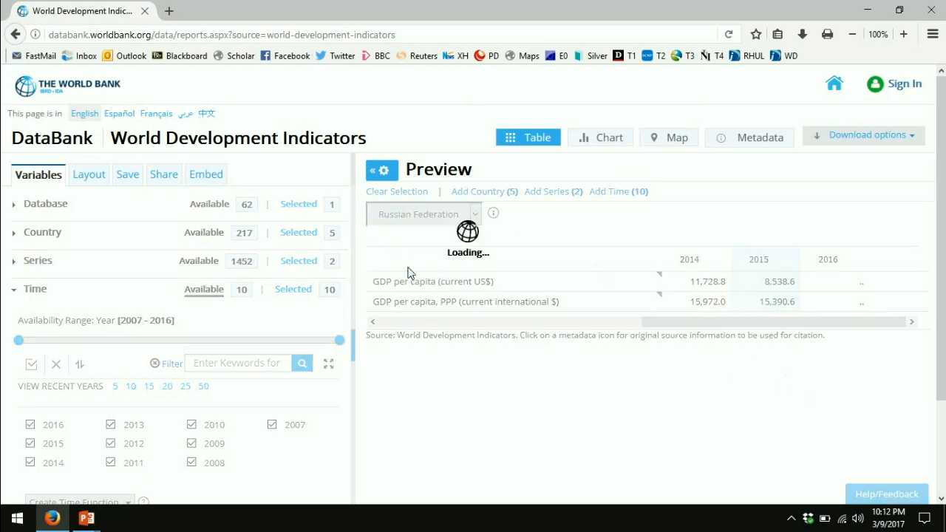
{"action": "mouse_move", "coordinate": [715, 424]}
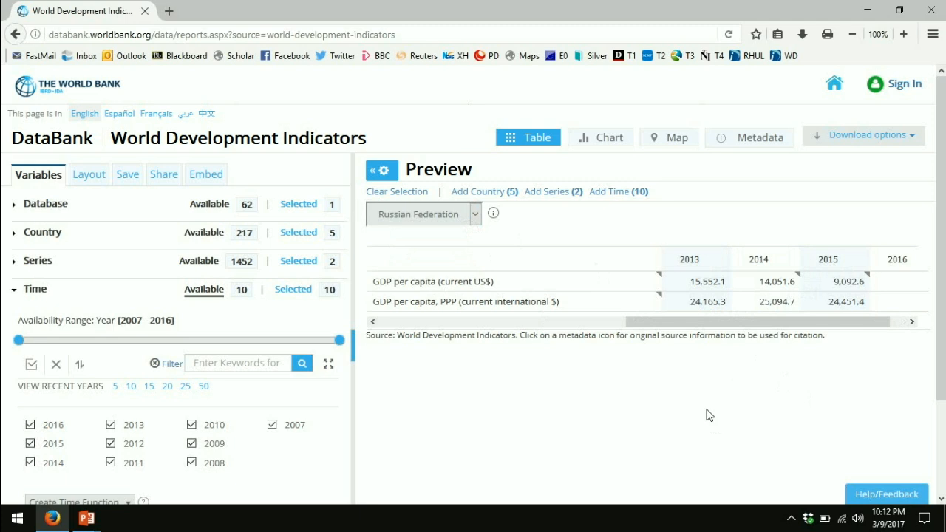
{"action": "mouse_move", "coordinate": [855, 396]}
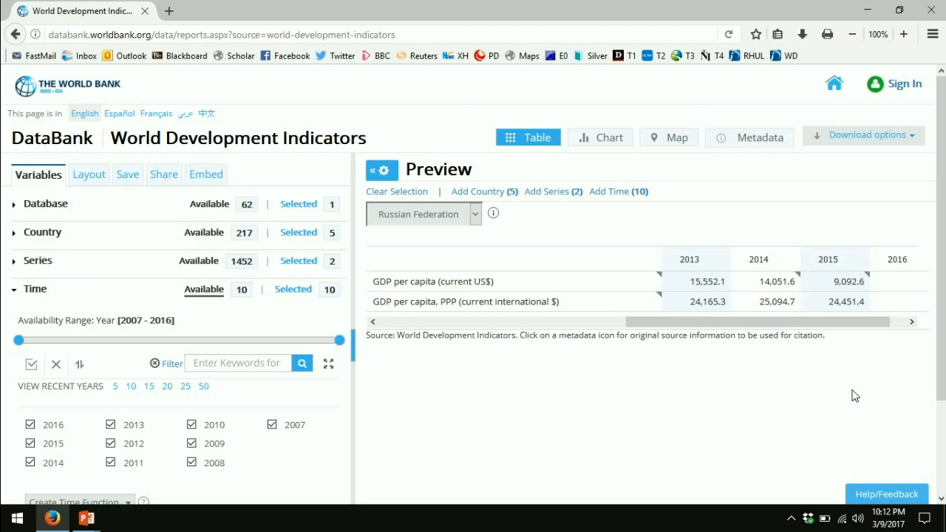
{"action": "mouse_move", "coordinate": [876, 313]}
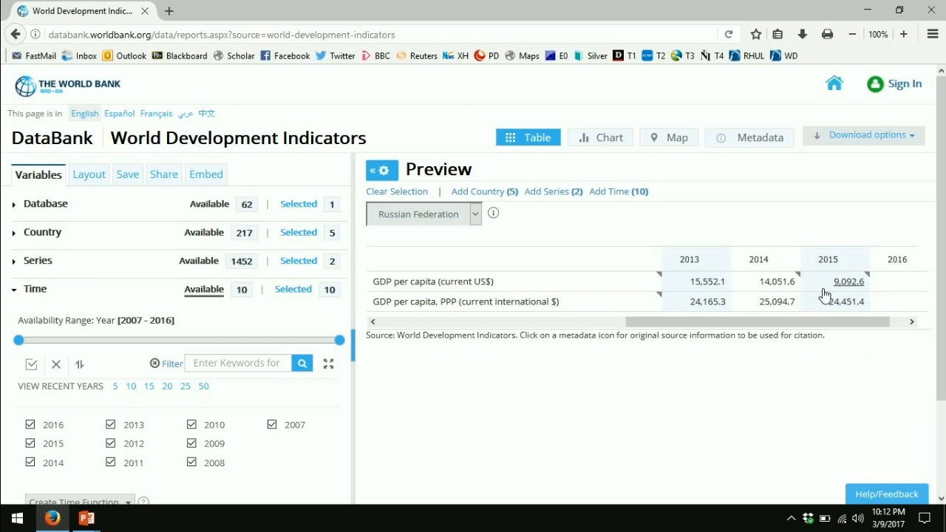
{"action": "mouse_move", "coordinate": [822, 297]}
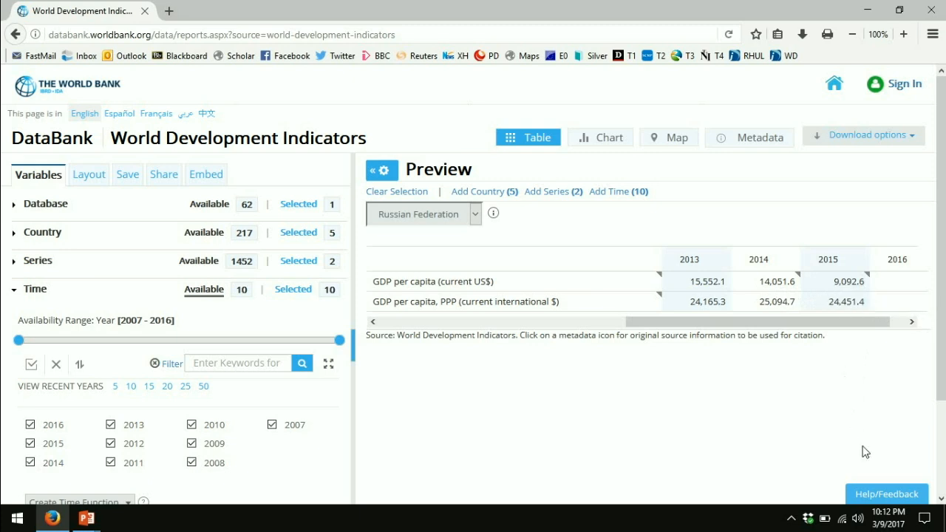
{"action": "mouse_move", "coordinate": [866, 362]}
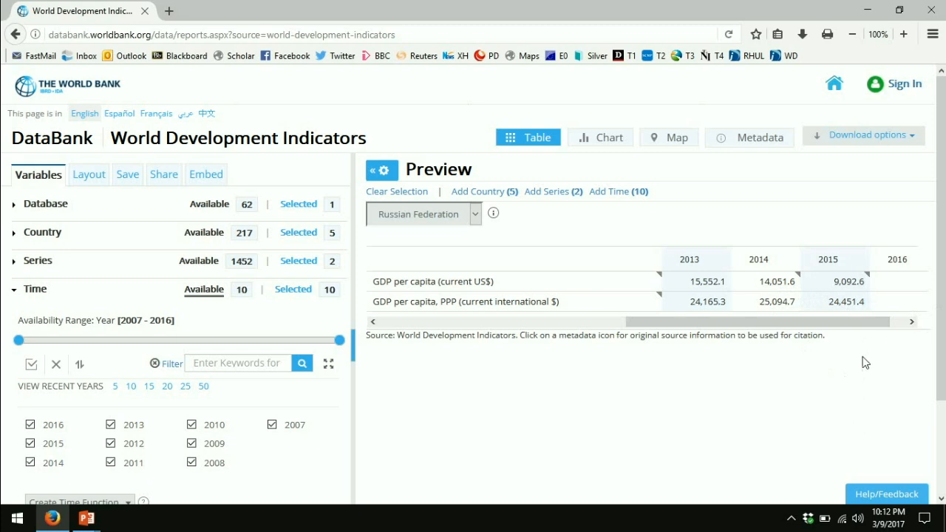
{"action": "mouse_move", "coordinate": [878, 401]}
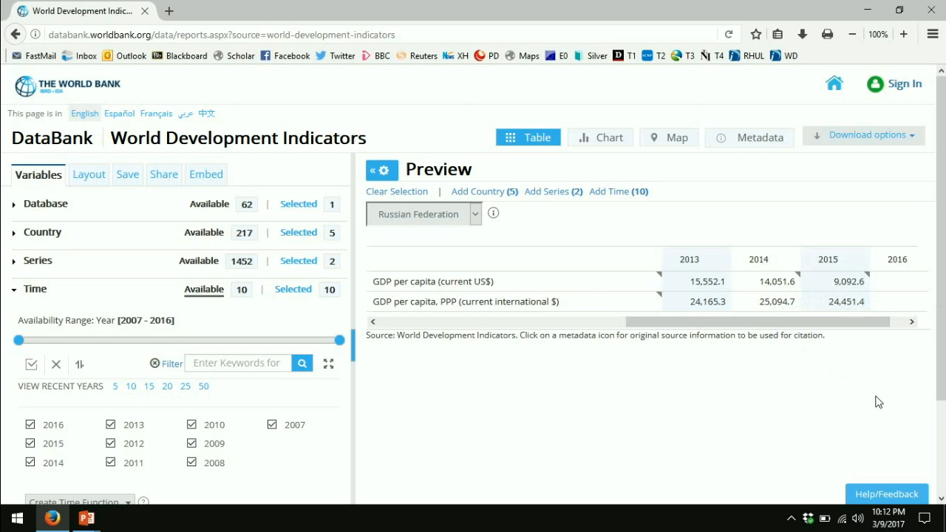
{"action": "mouse_move", "coordinate": [625, 401]}
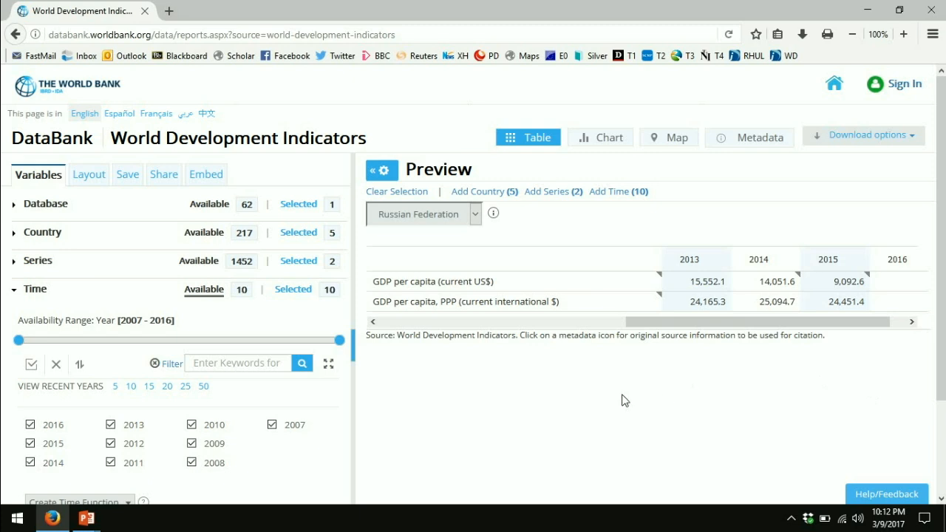
{"action": "mouse_move", "coordinate": [865, 135]}
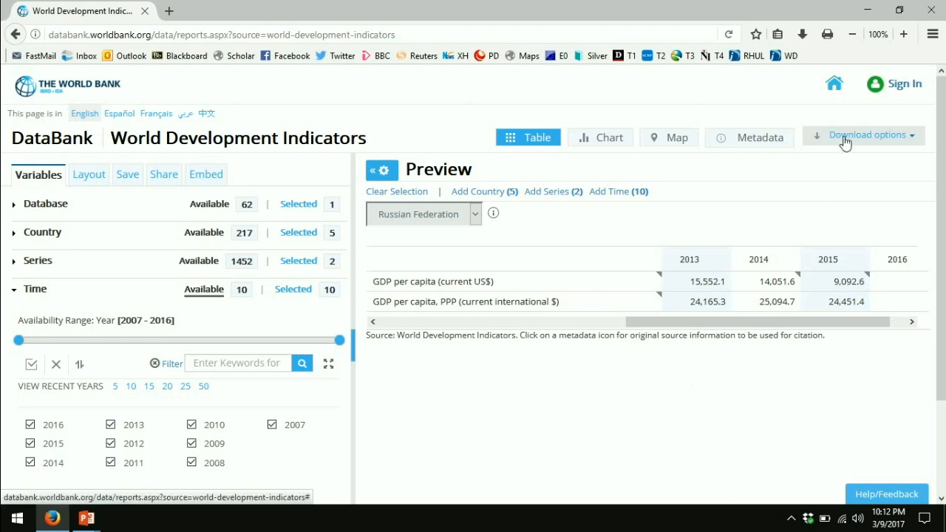
{"action": "left_click", "coordinate": [867, 135]}
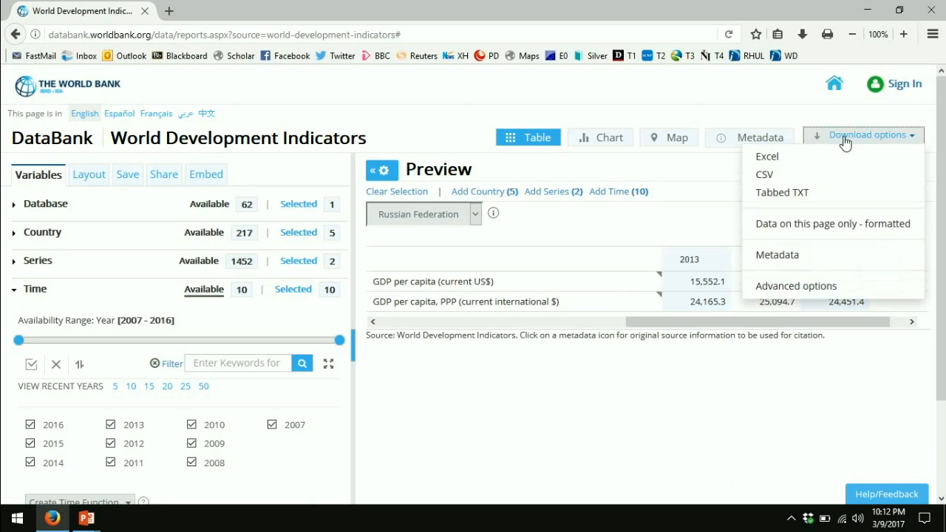
{"action": "left_click", "coordinate": [863, 135]}
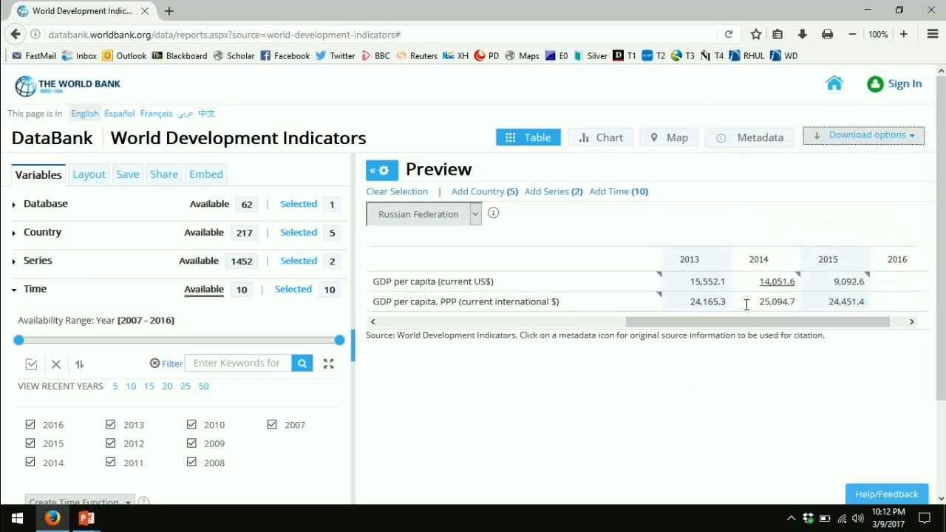
{"action": "mouse_move", "coordinate": [717, 437]}
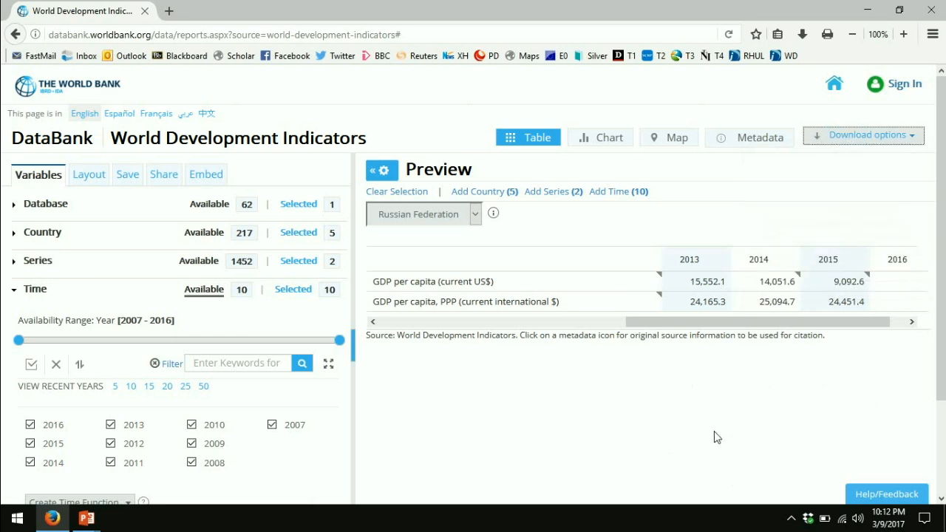
{"action": "mouse_move", "coordinate": [682, 388]}
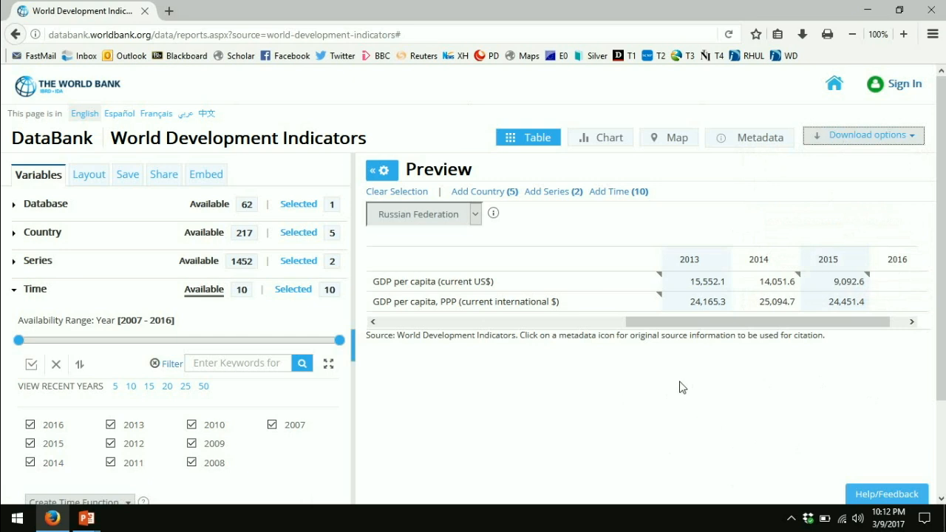
{"action": "mouse_move", "coordinate": [89, 173]}
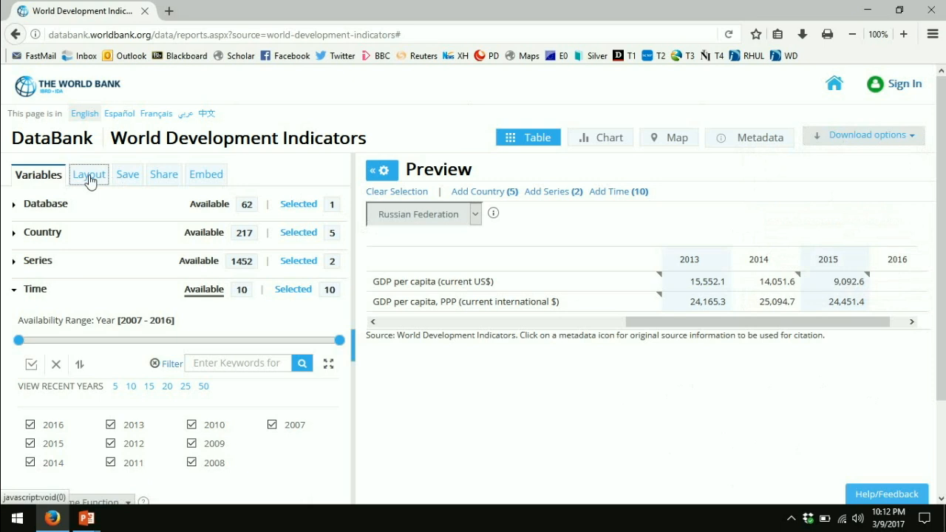
Step: Apply a custom layout with Country as rows, Time as columns and Series as page
{"action": "left_click", "coordinate": [88, 174]}
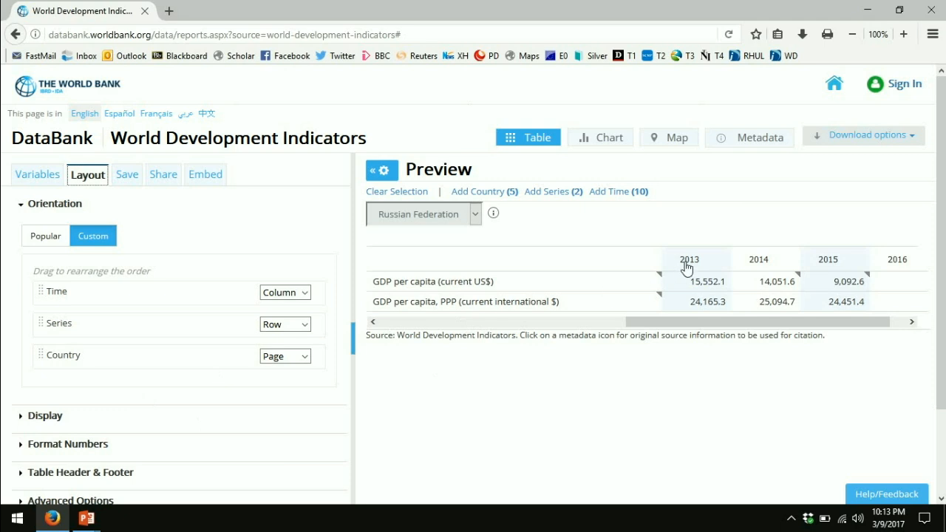
{"action": "mouse_move", "coordinate": [373, 322]}
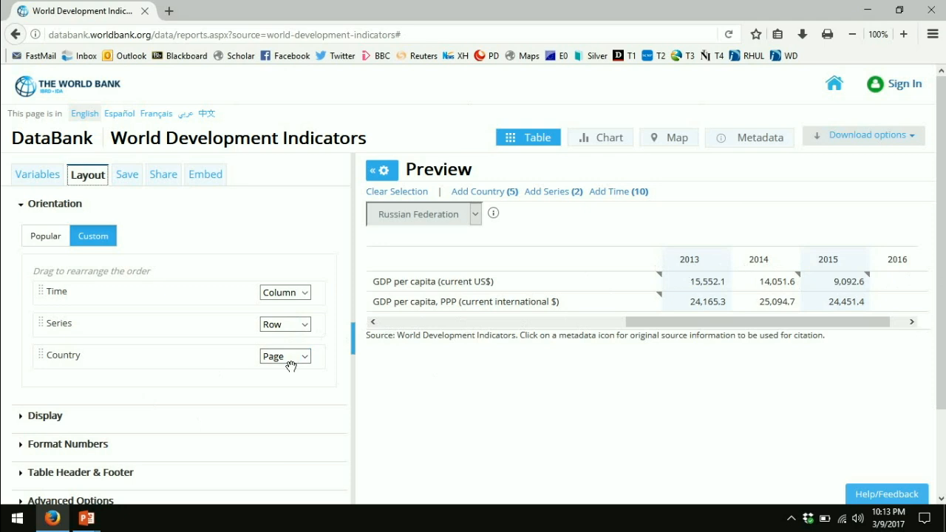
{"action": "left_click", "coordinate": [285, 355]}
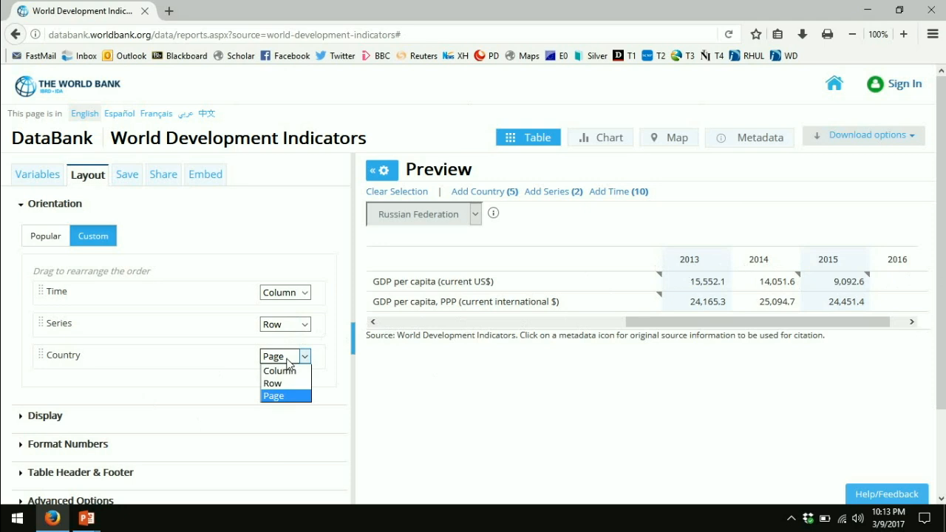
{"action": "left_click", "coordinate": [272, 383]}
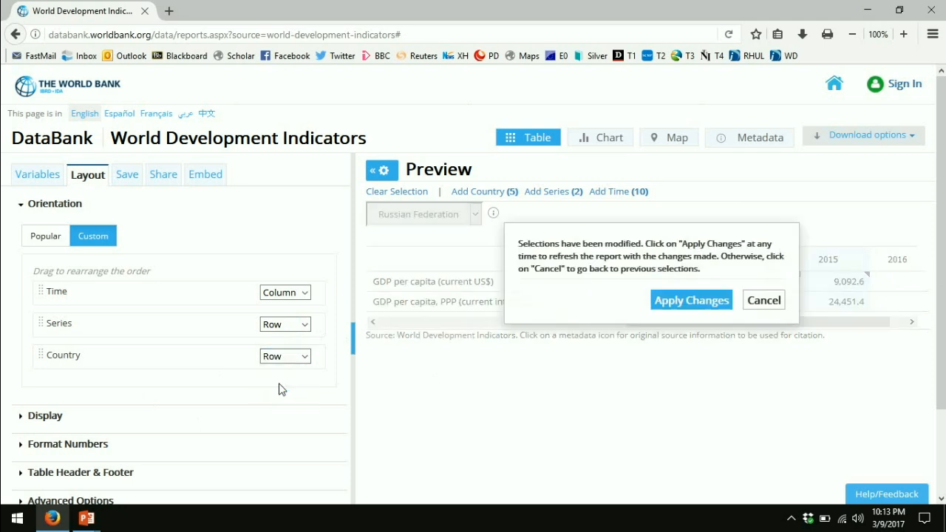
{"action": "left_click", "coordinate": [303, 324]}
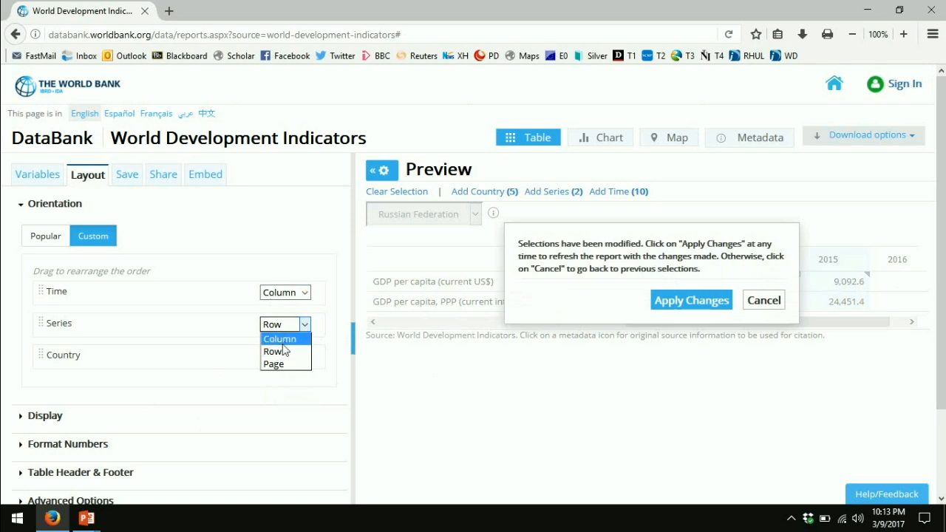
{"action": "left_click", "coordinate": [273, 363]}
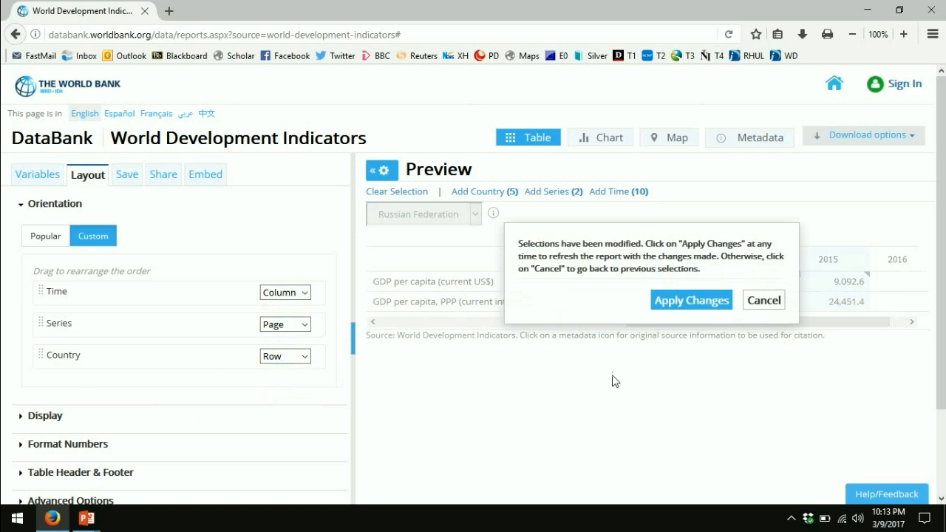
{"action": "left_click", "coordinate": [691, 300]}
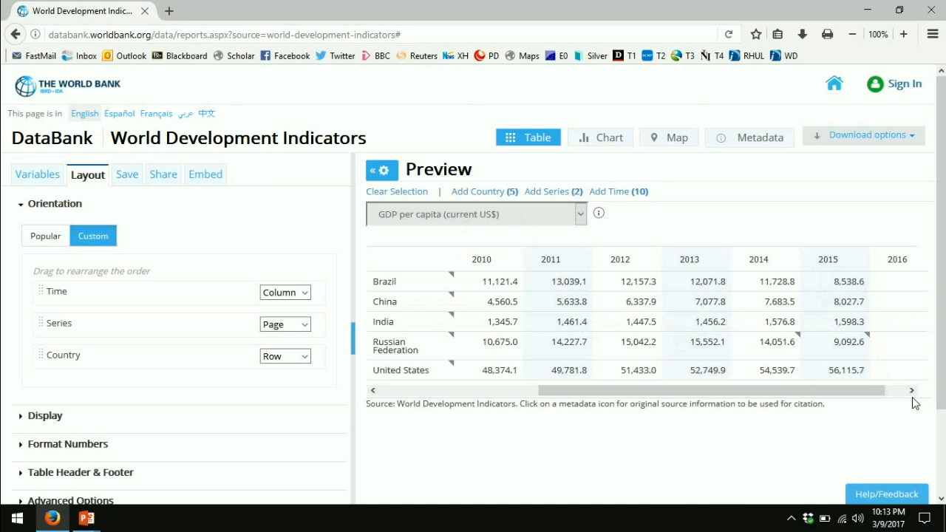
{"action": "mouse_move", "coordinate": [525, 326]}
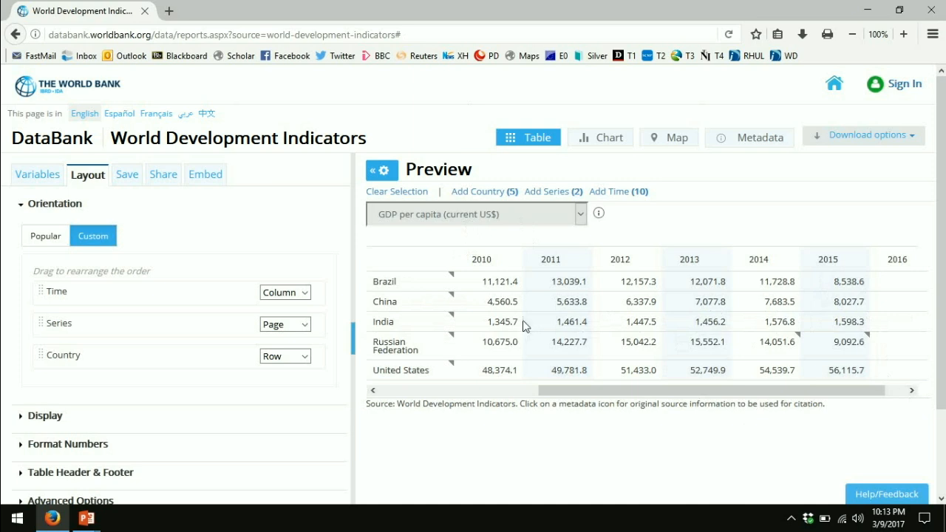
{"action": "mouse_move", "coordinate": [816, 282]}
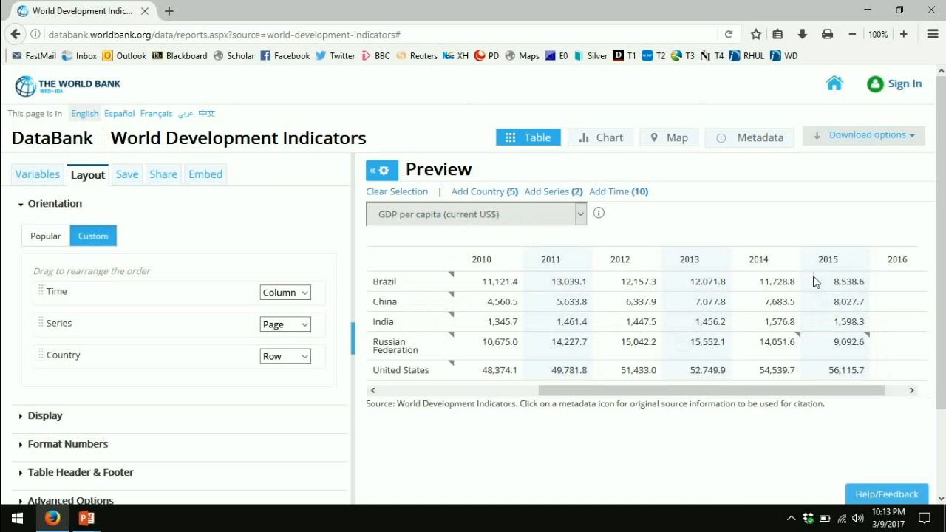
{"action": "mouse_move", "coordinate": [830, 336]}
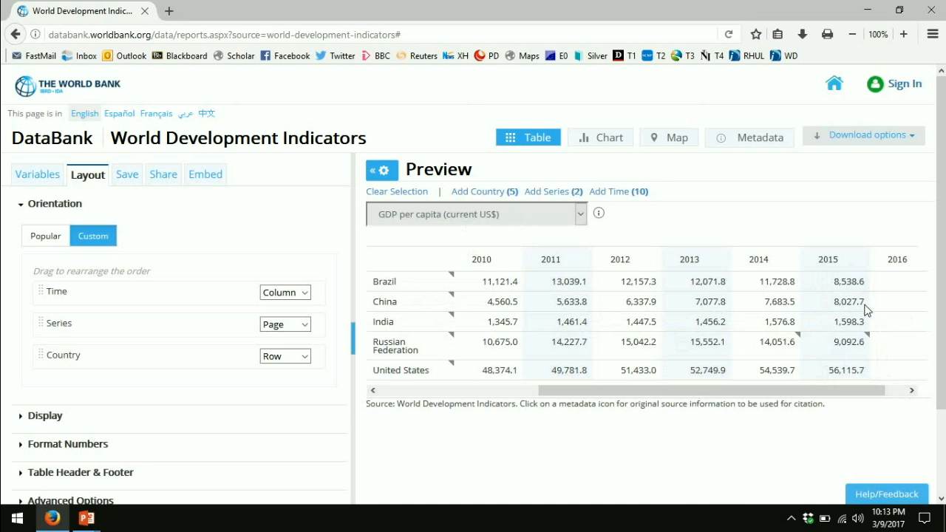
{"action": "mouse_move", "coordinate": [857, 317]}
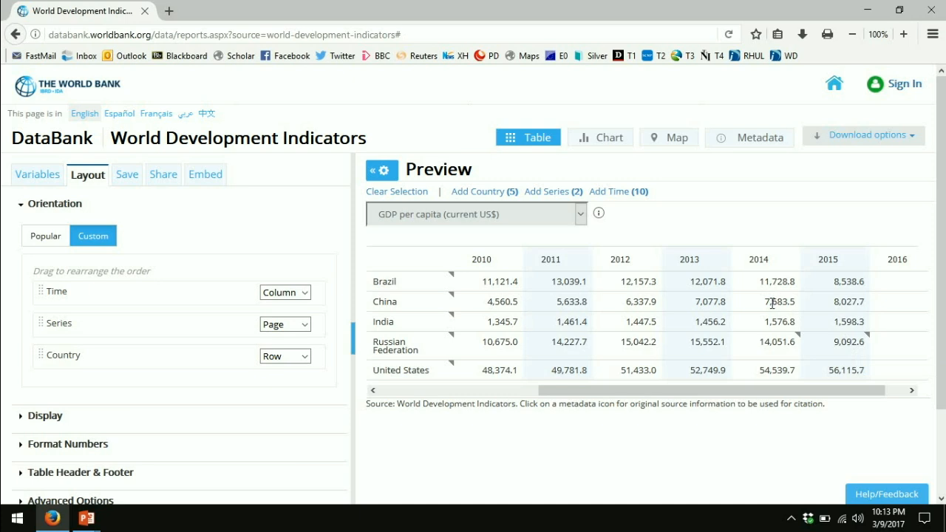
{"action": "mouse_move", "coordinate": [771, 321]}
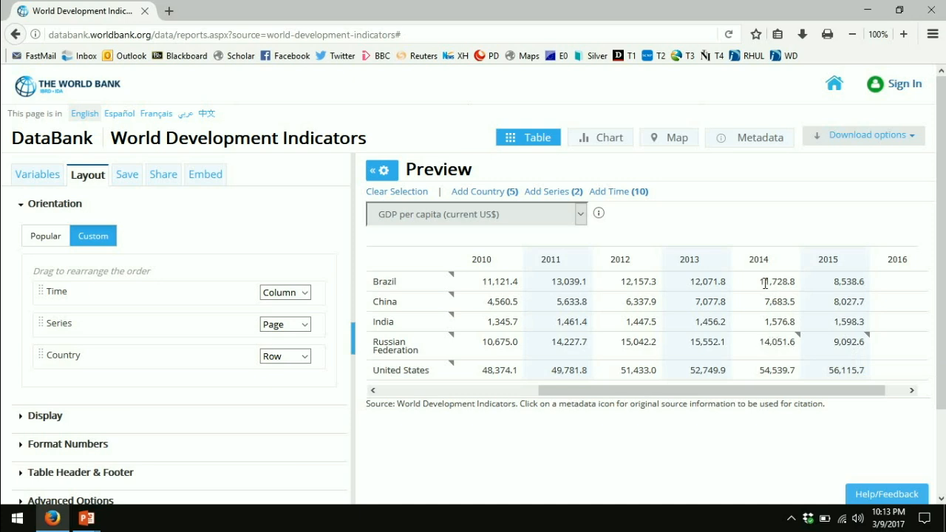
{"action": "left_click", "coordinate": [580, 214]}
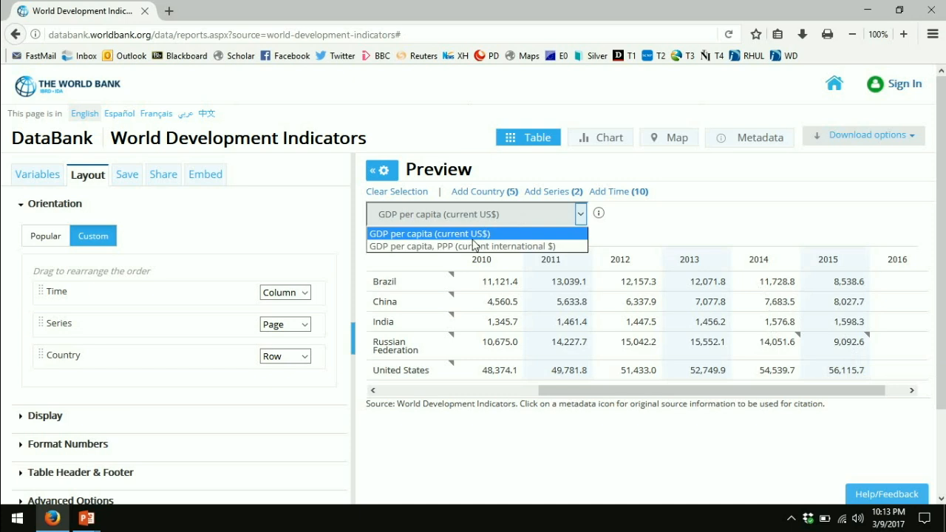
{"action": "left_click", "coordinate": [470, 246]}
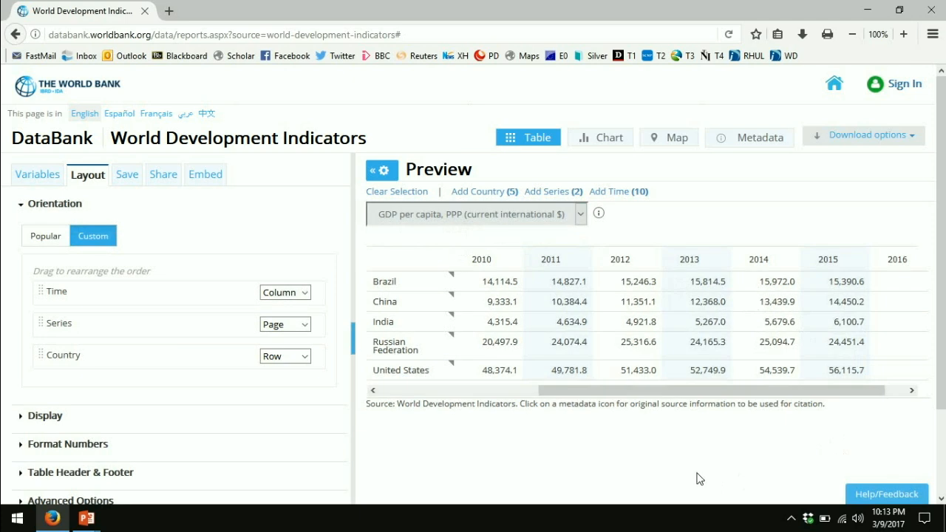
{"action": "mouse_move", "coordinate": [469, 349]}
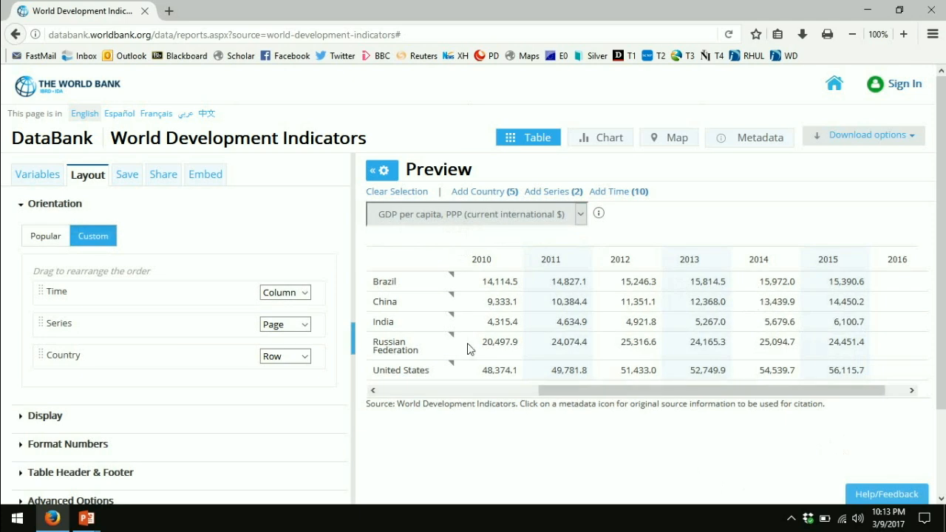
{"action": "mouse_move", "coordinate": [850, 355]}
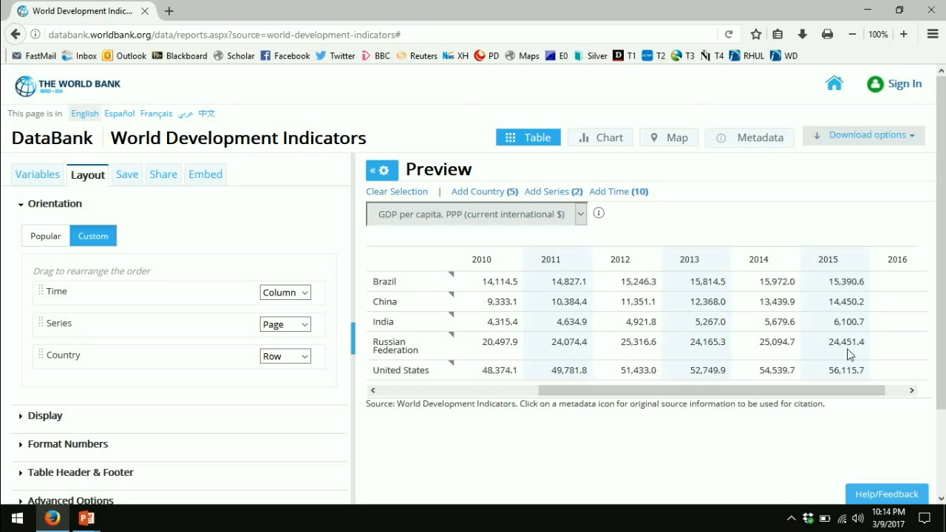
{"action": "mouse_move", "coordinate": [854, 316]}
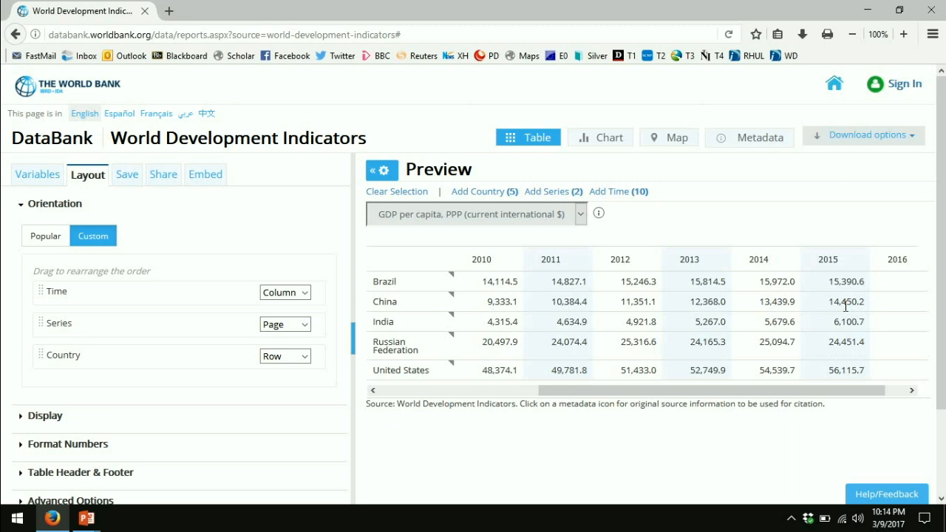
{"action": "mouse_move", "coordinate": [872, 350]}
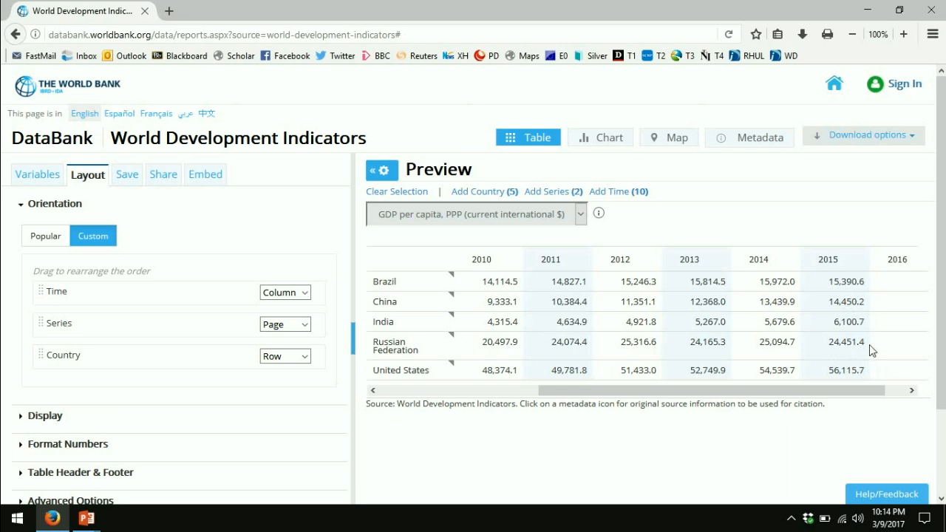
{"action": "mouse_move", "coordinate": [535, 232]}
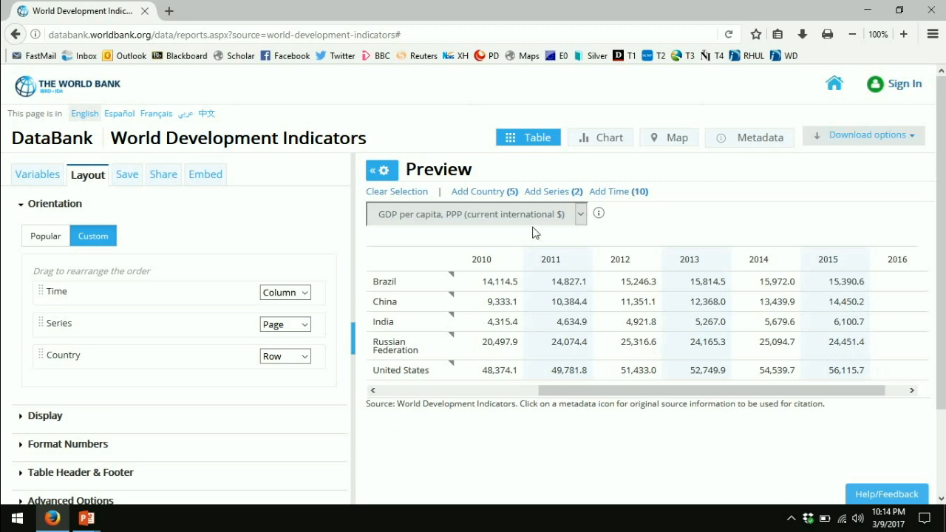
{"action": "mouse_move", "coordinate": [830, 326]}
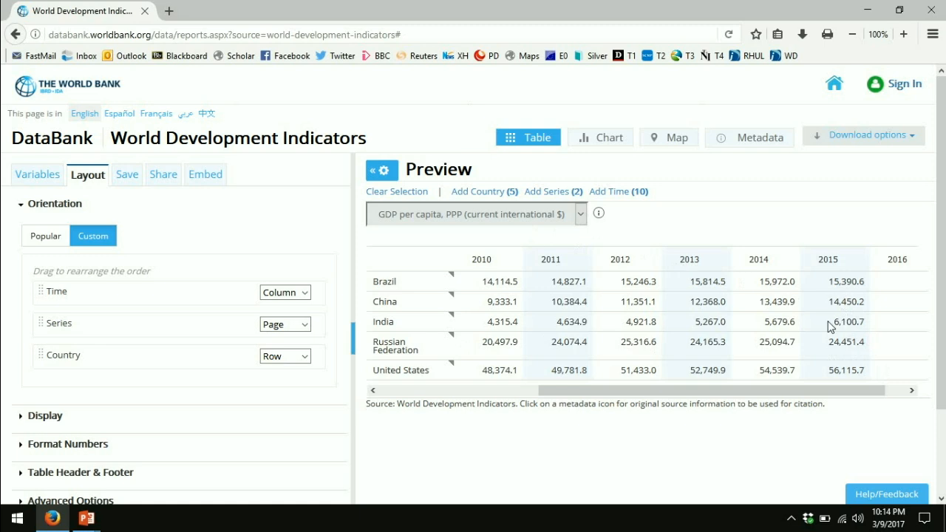
{"action": "mouse_move", "coordinate": [504, 230]}
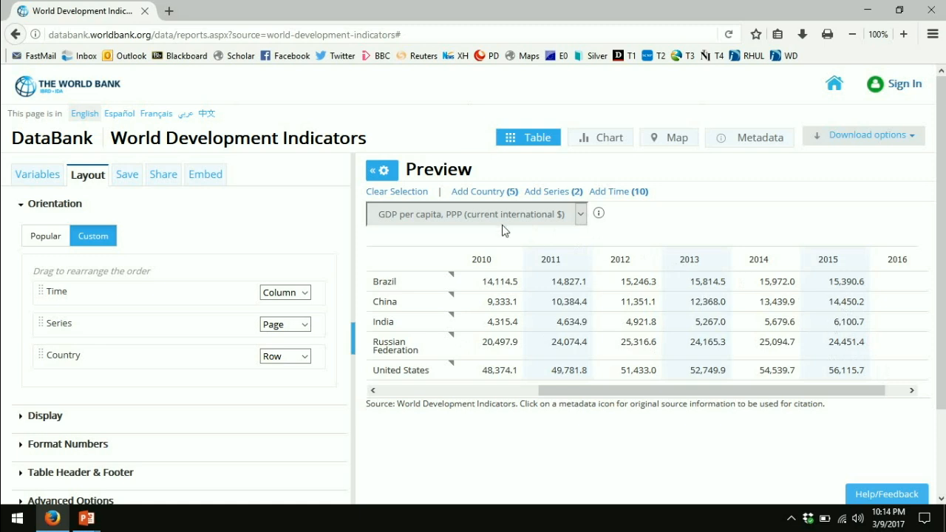
{"action": "left_click", "coordinate": [580, 214]}
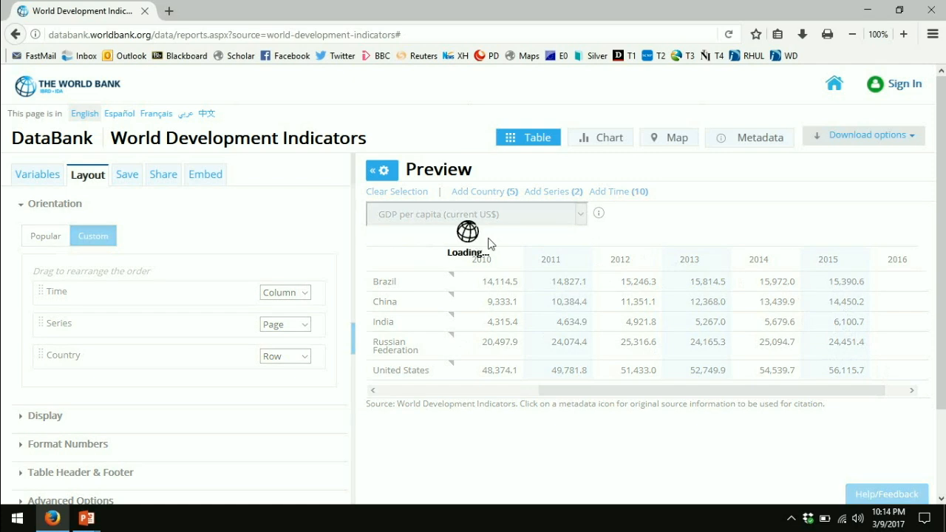
{"action": "mouse_move", "coordinate": [900, 427]}
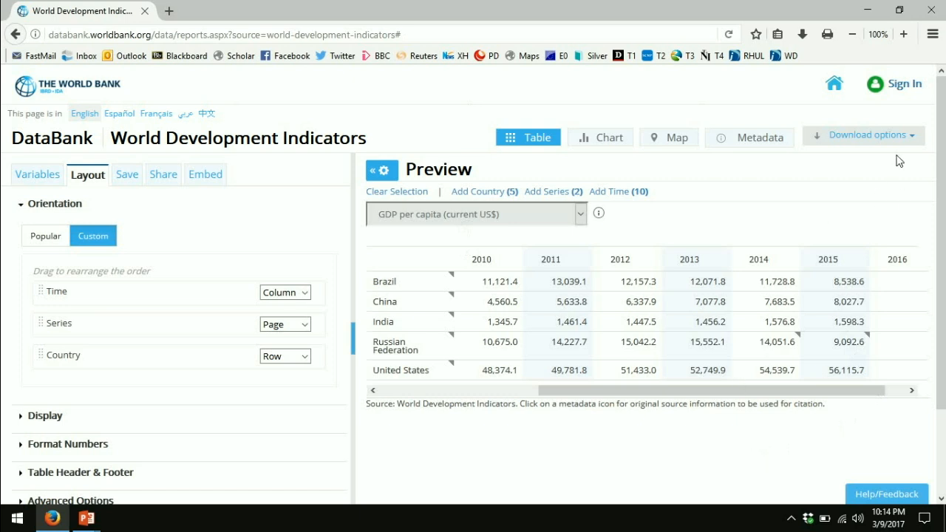
Step: Download the report as Excel, then open the Data_Extract workbook from the desktop
{"action": "left_click", "coordinate": [865, 135]}
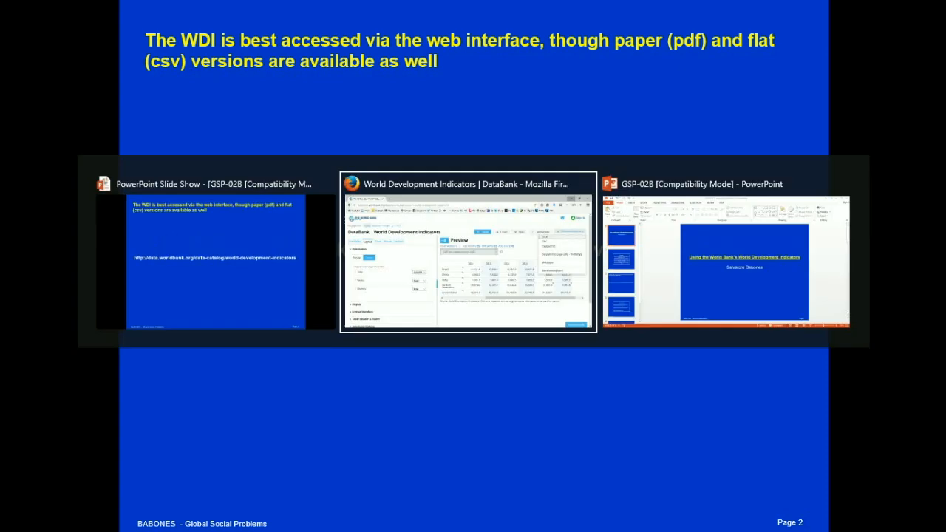
{"action": "left_click", "coordinate": [726, 251]}
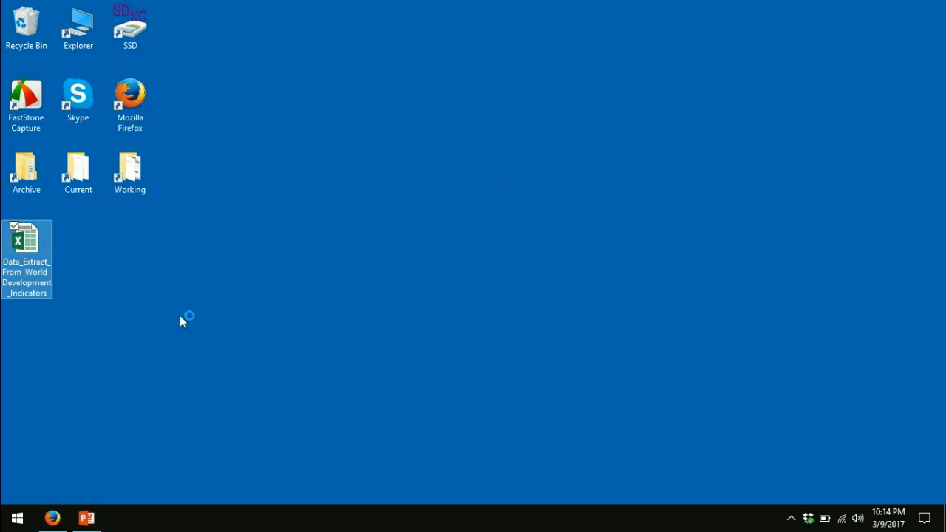
{"action": "double_click", "coordinate": [26, 237]}
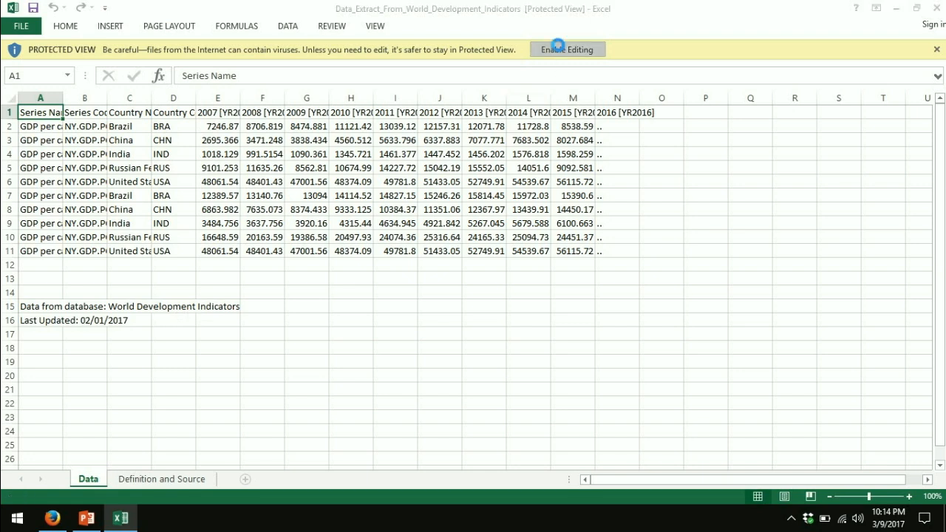
Step: Enable editing in the Data_Extract workbook, then select the column A series names and last-updated note
{"action": "left_click", "coordinate": [567, 49]}
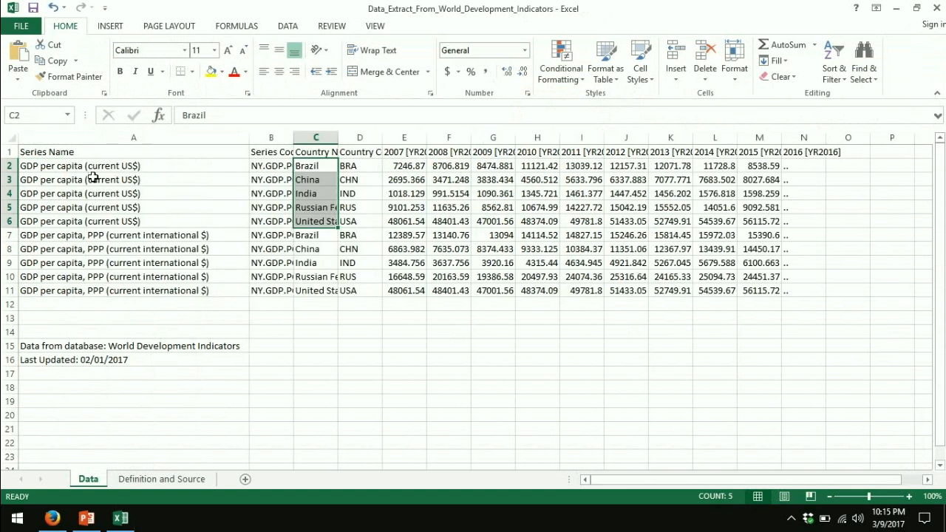
{"action": "left_click_drag", "start_coordinate": [315, 165], "coordinate": [315, 234]}
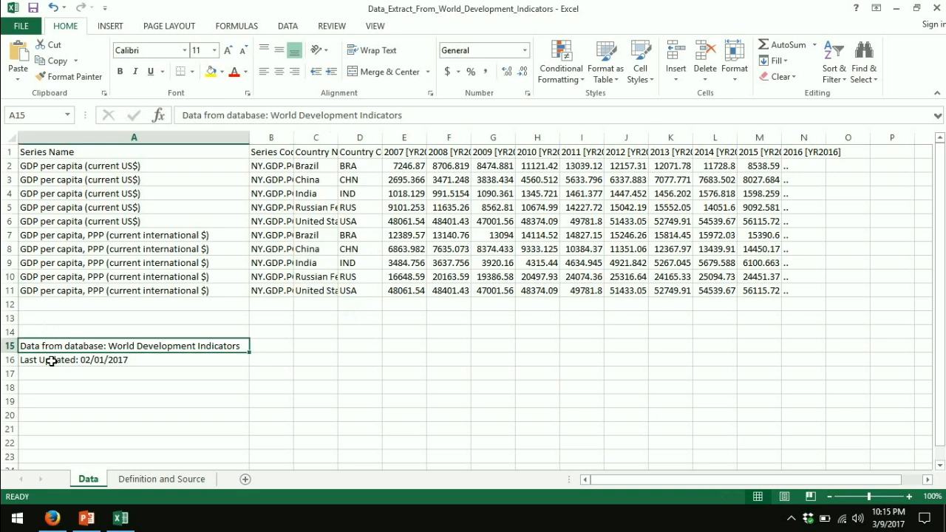
{"action": "left_click", "coordinate": [73, 360]}
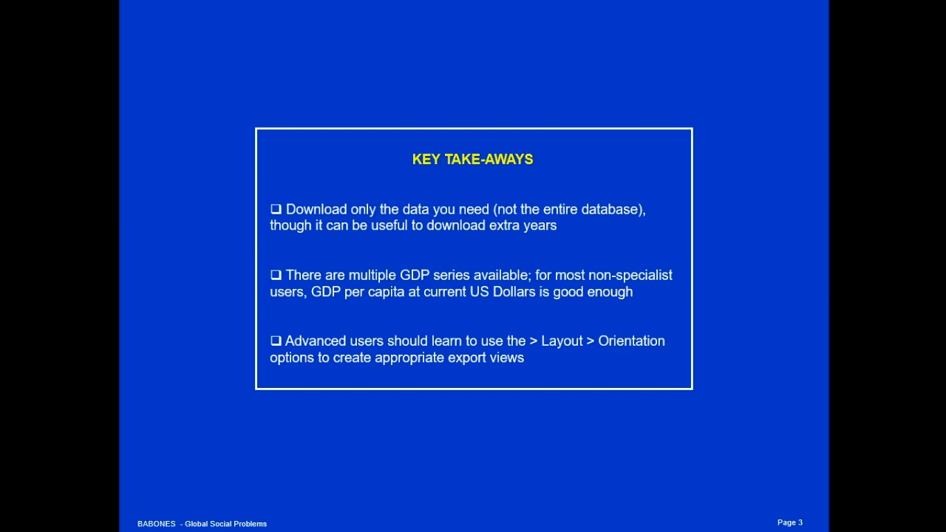
Step: Advance the slide show to the closing 'Using the World Bank's World Development Indicators' slide
{"action": "key", "text": "right"}
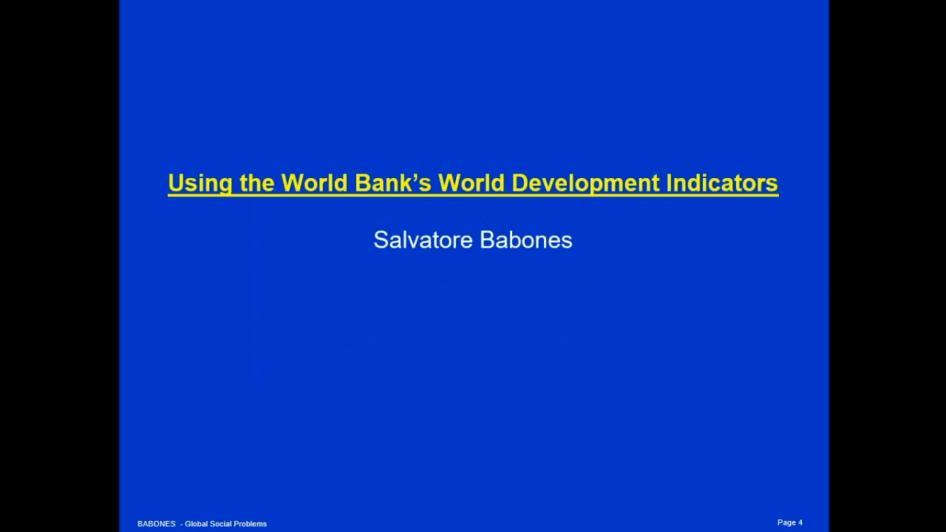